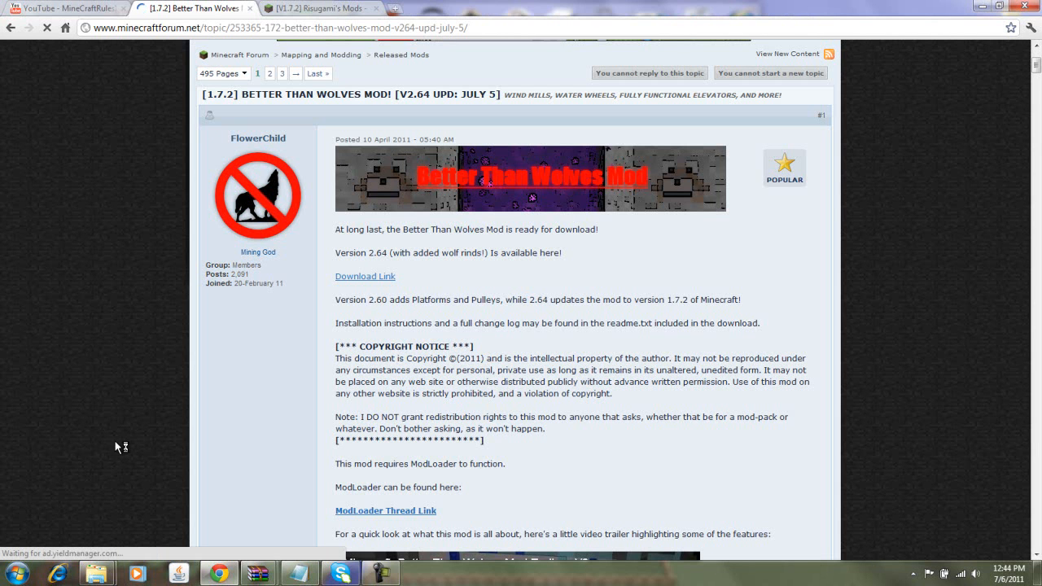
pyautogui.moveTo(166, 478)
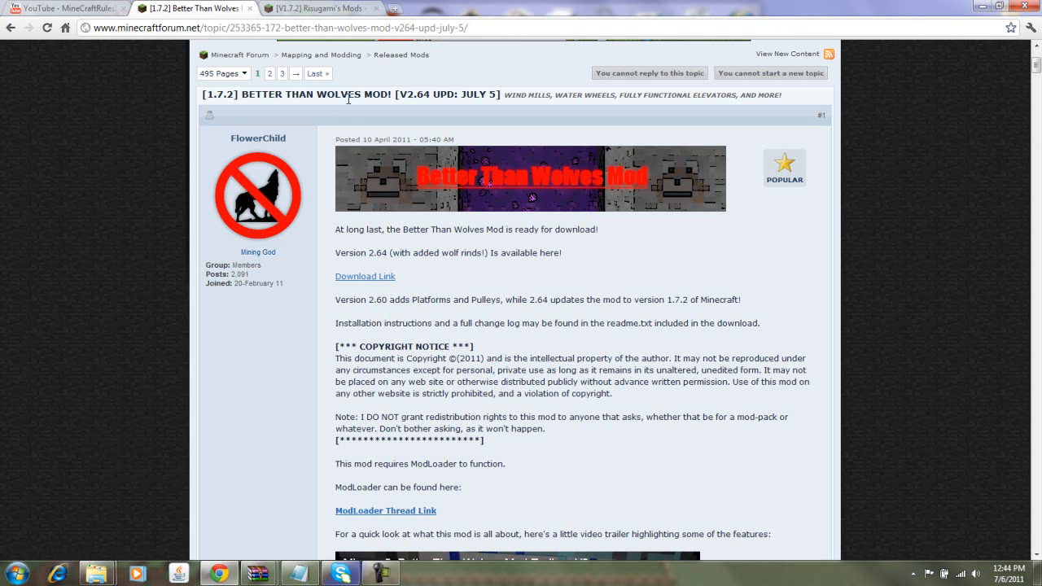
pyautogui.moveTo(679, 304)
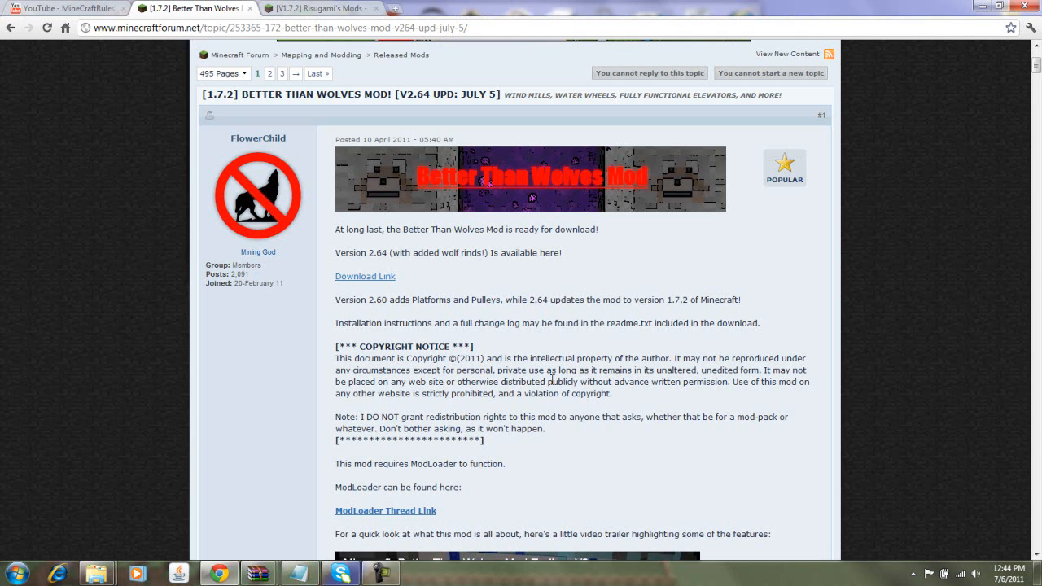
pyautogui.moveTo(264, 489)
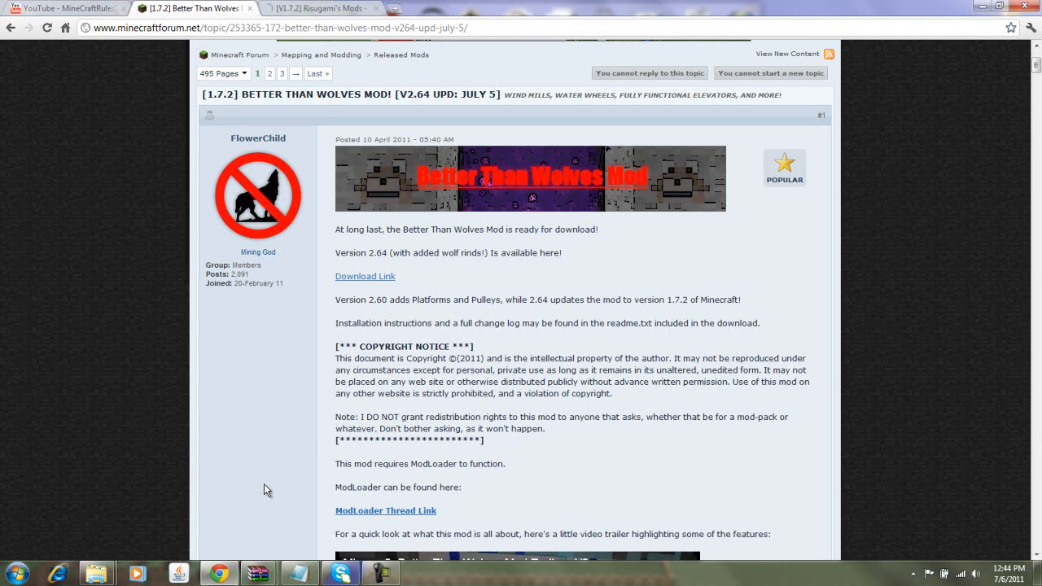
pyautogui.moveTo(357, 334)
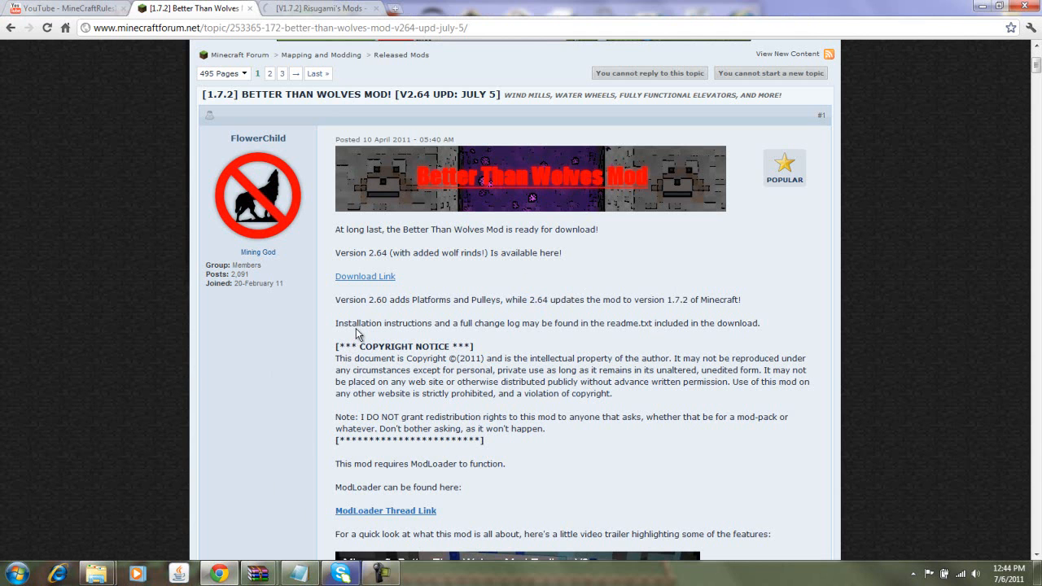
pyautogui.moveTo(375, 264)
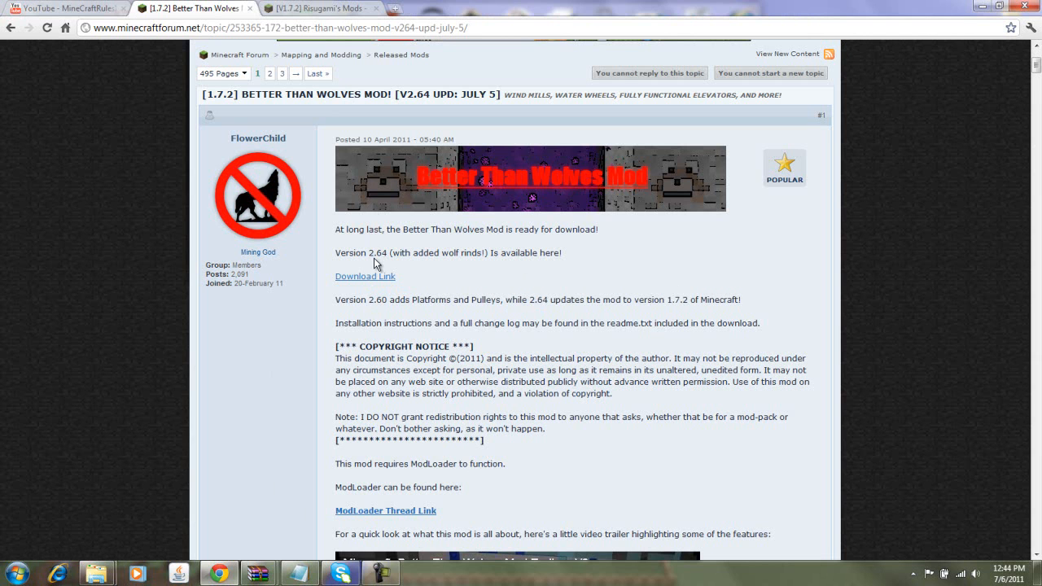
pyautogui.moveTo(388, 235)
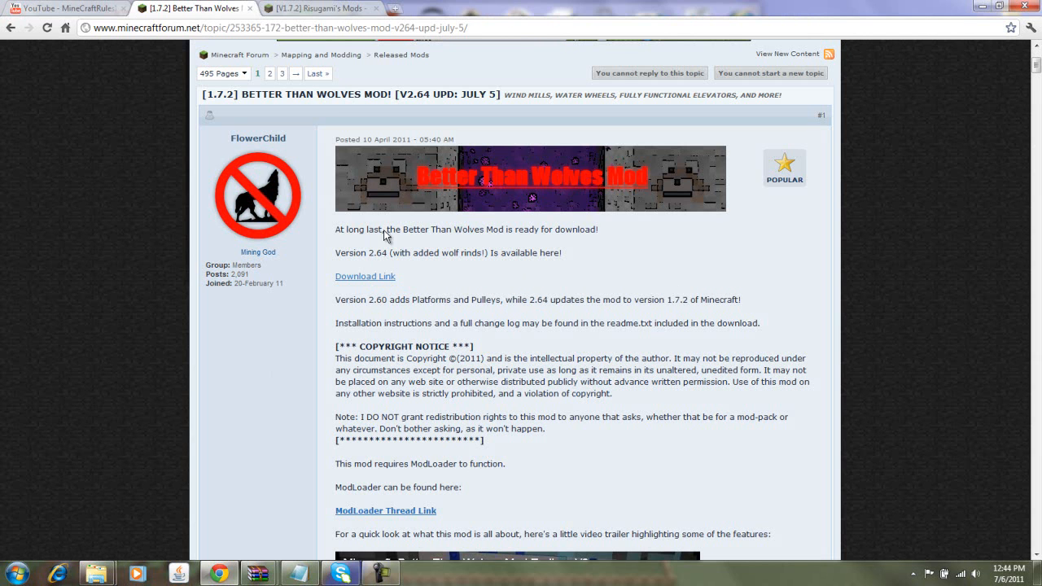
pyautogui.moveTo(365, 277)
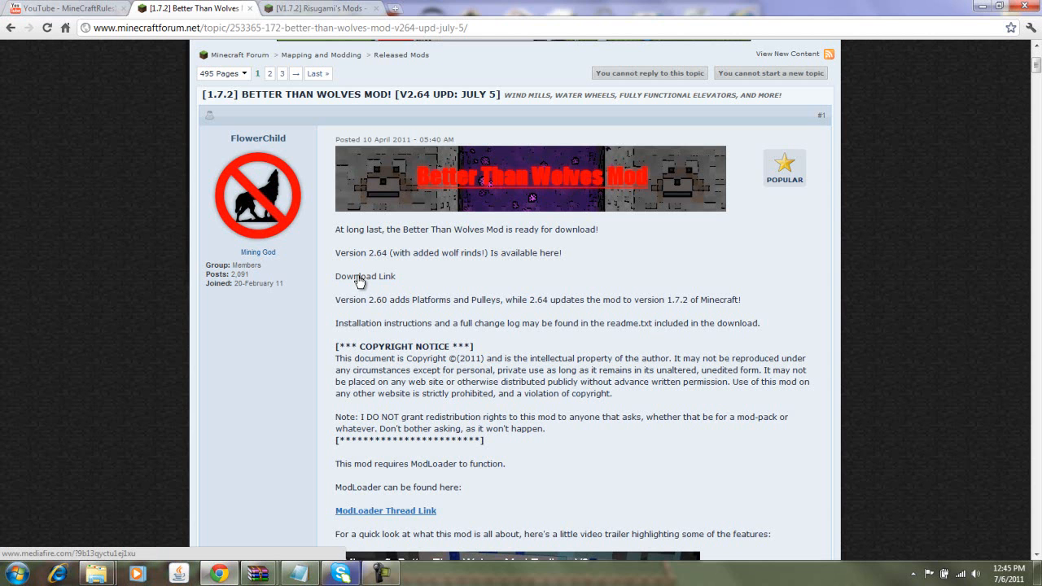
# Open the BTWMod2 64.zip download link in a new MediaFire tab.
pyautogui.rightClick(365, 277)
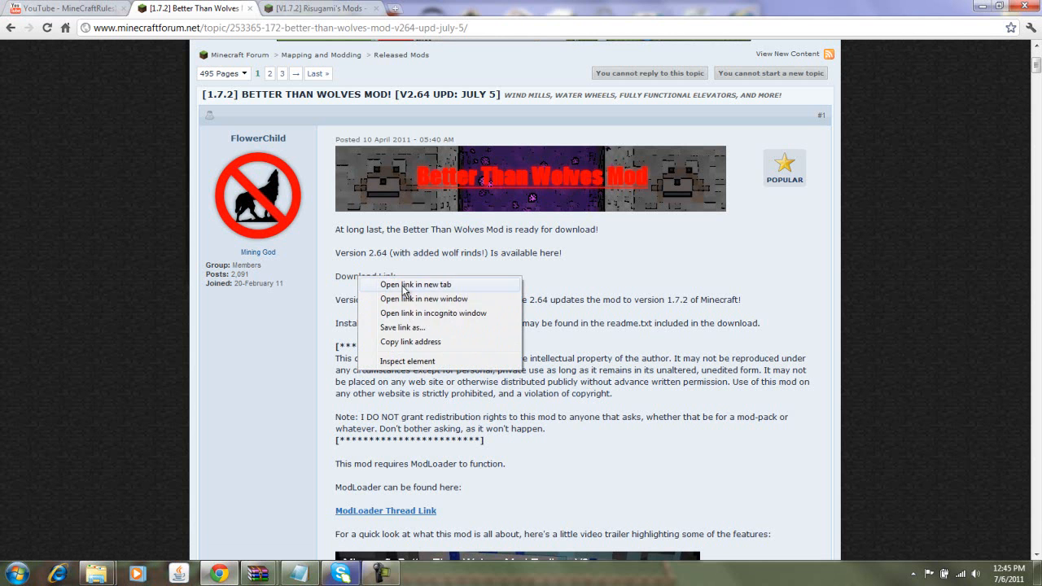
pyautogui.click(416, 284)
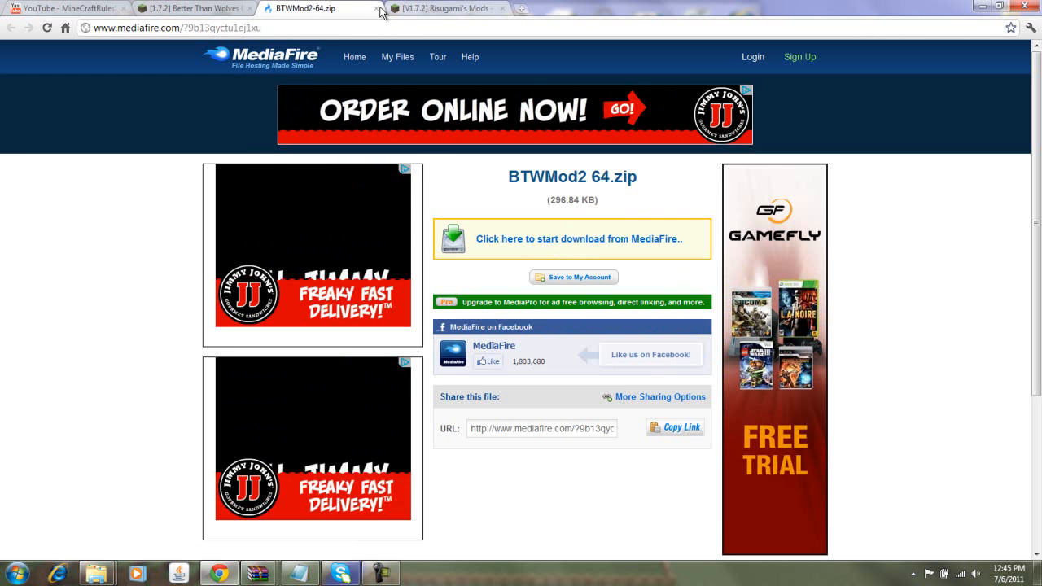
# Switch to Risugami's Mods thread and start the ModLoader Beta 1.7.2 Adfly download.
pyautogui.click(318, 8)
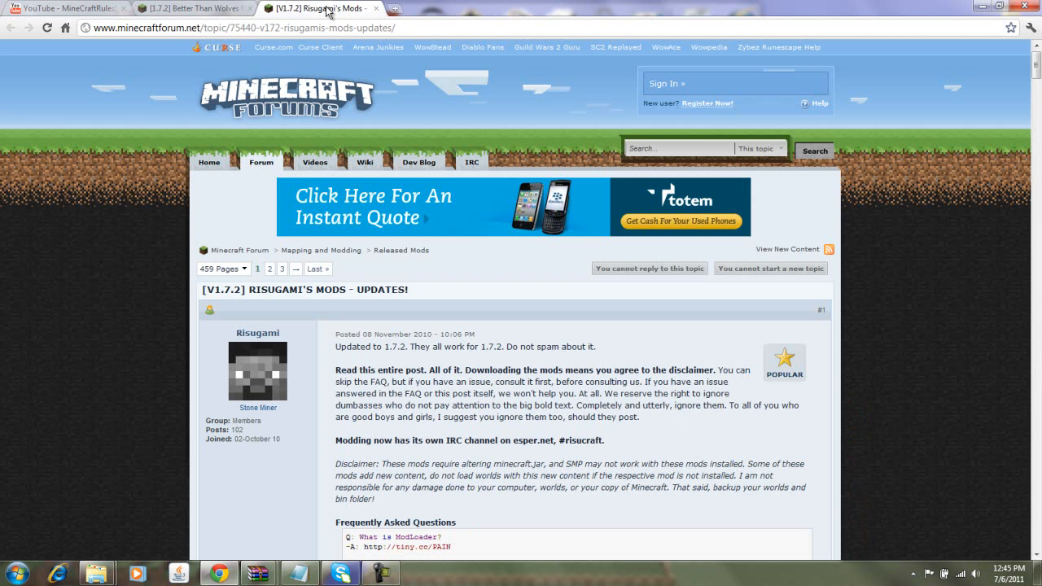
pyautogui.moveTo(260, 293)
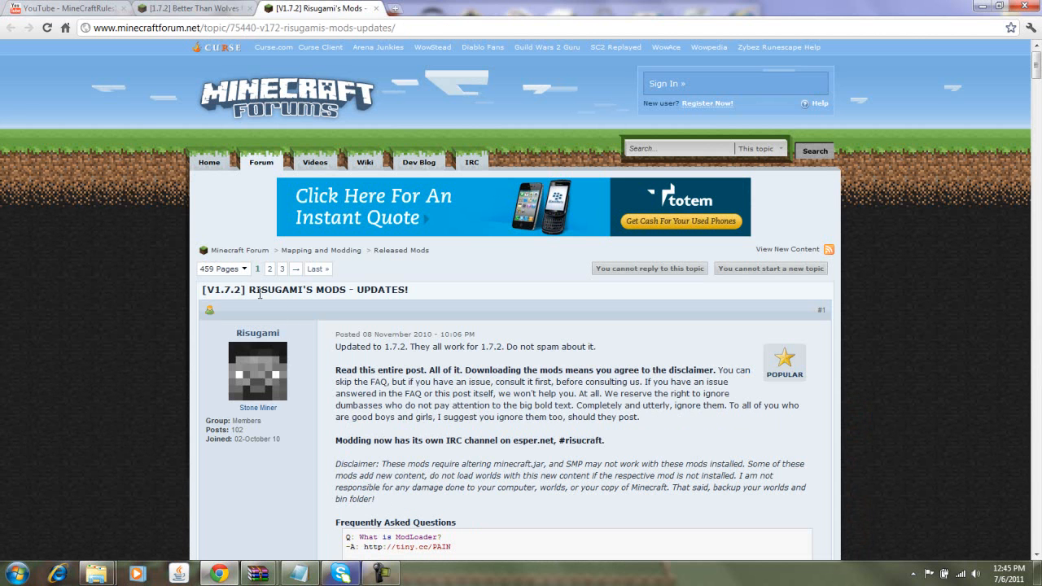
pyautogui.moveTo(453, 313)
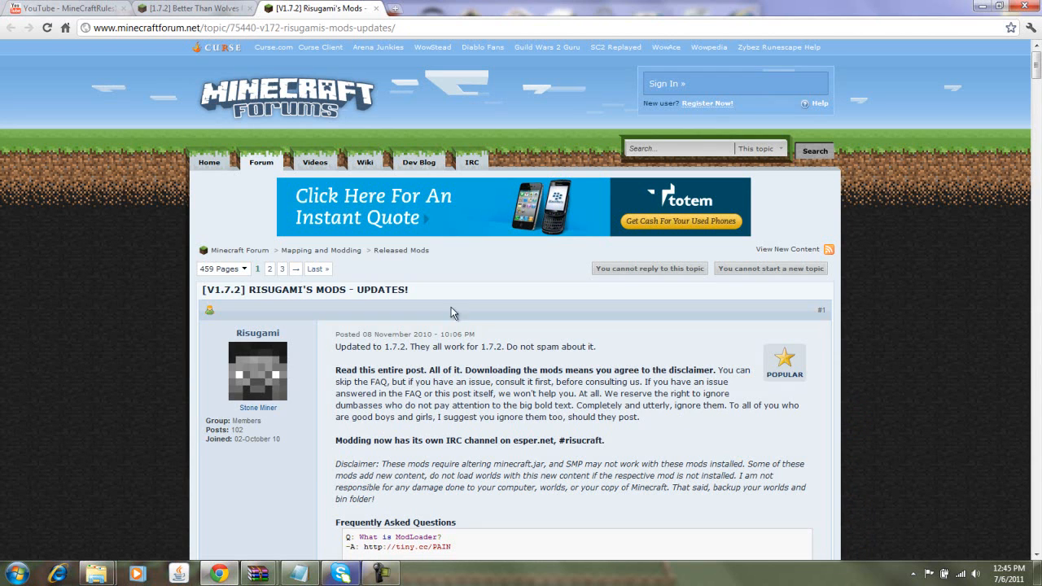
pyautogui.scroll(-3)
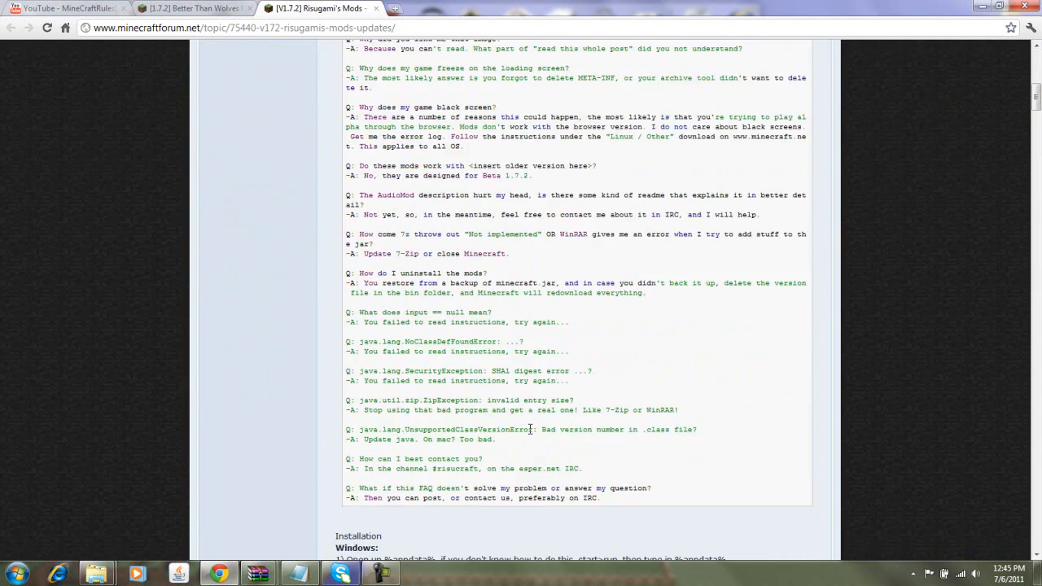
pyautogui.scroll(-3)
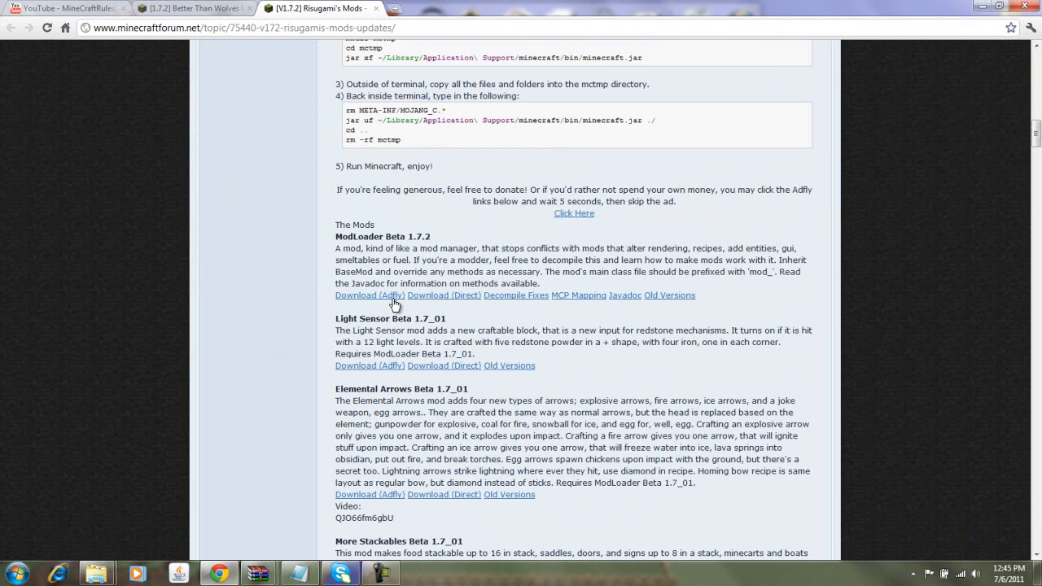
pyautogui.click(370, 295)
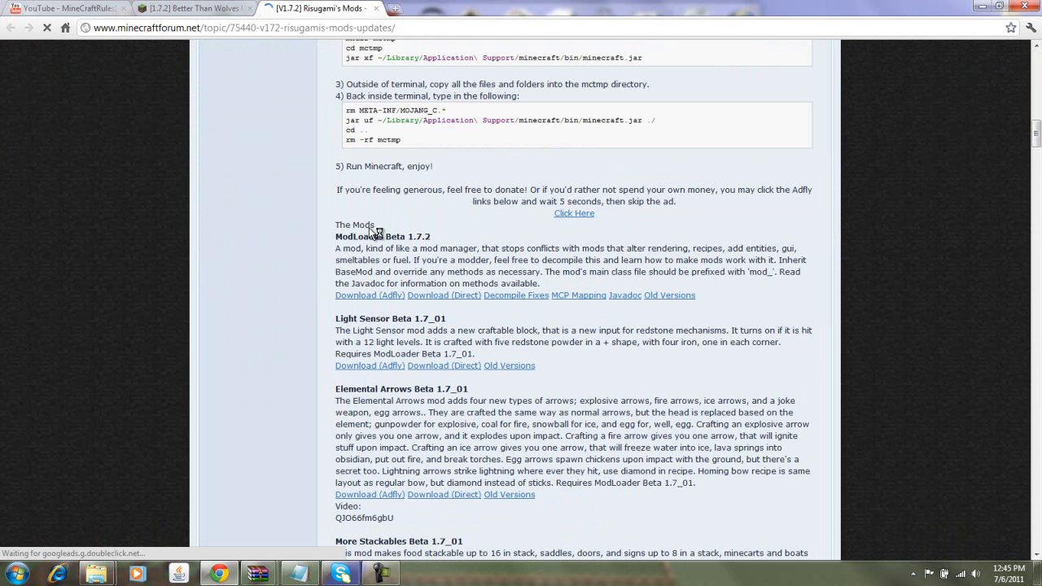
pyautogui.moveTo(316, 268)
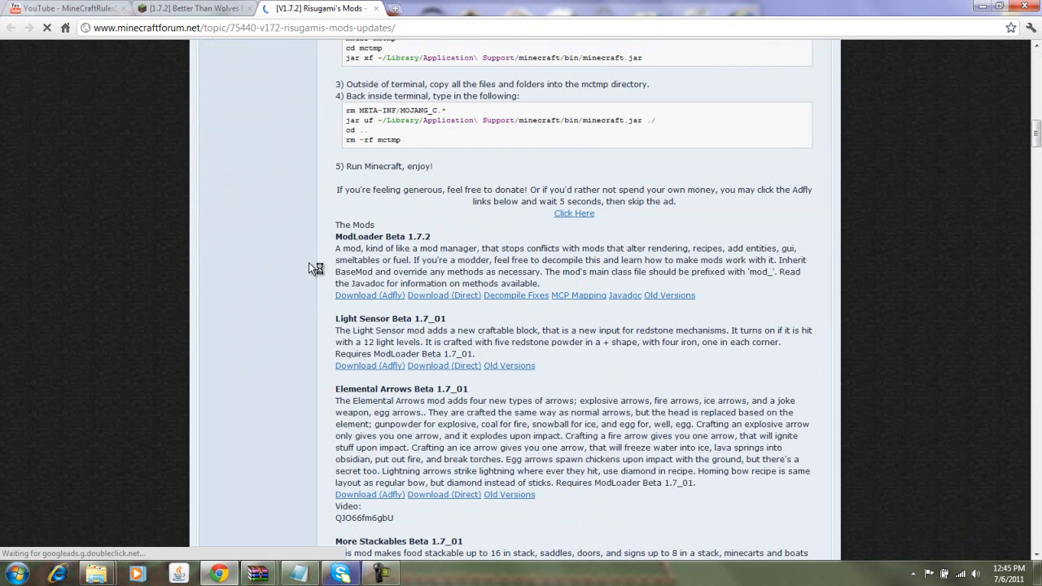
pyautogui.scroll(3)
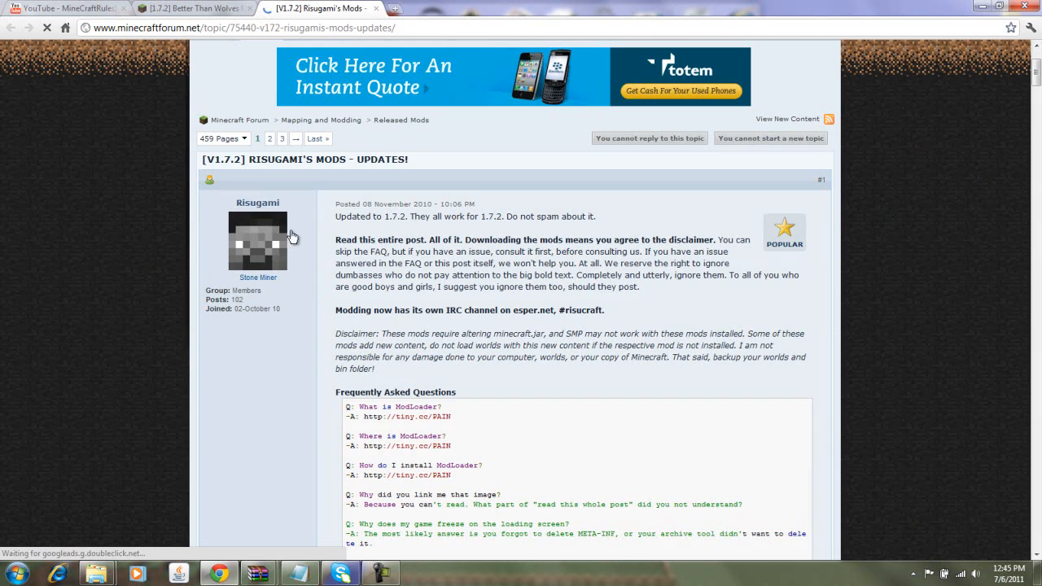
pyautogui.scroll(-3)
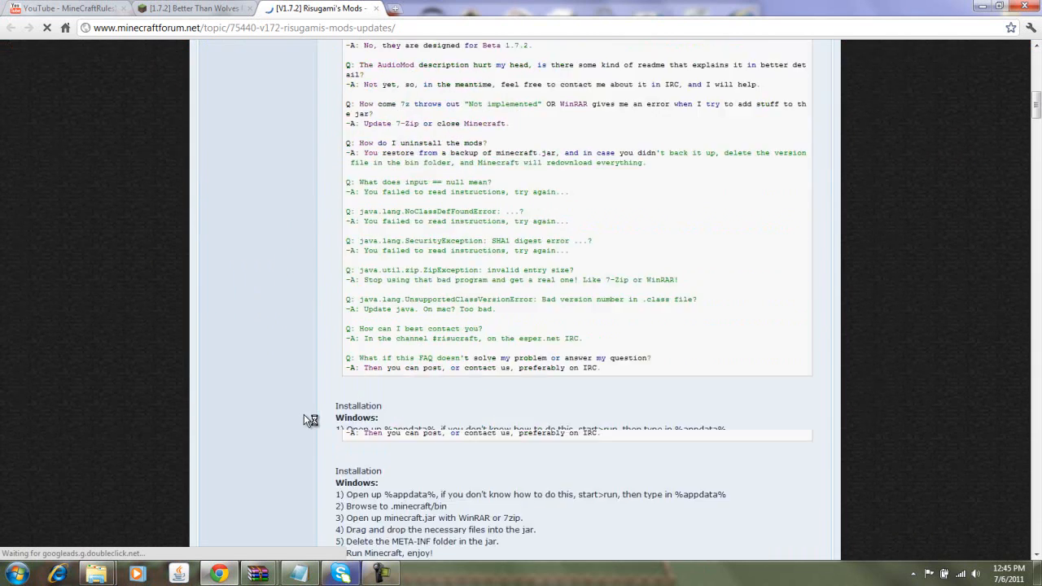
pyautogui.scroll(-3)
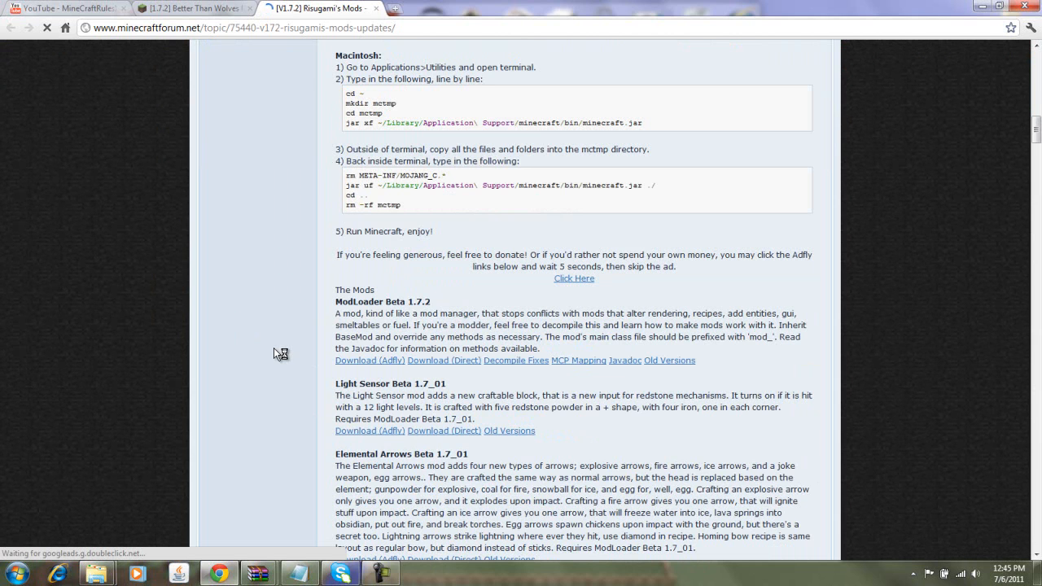
pyautogui.moveTo(432, 389)
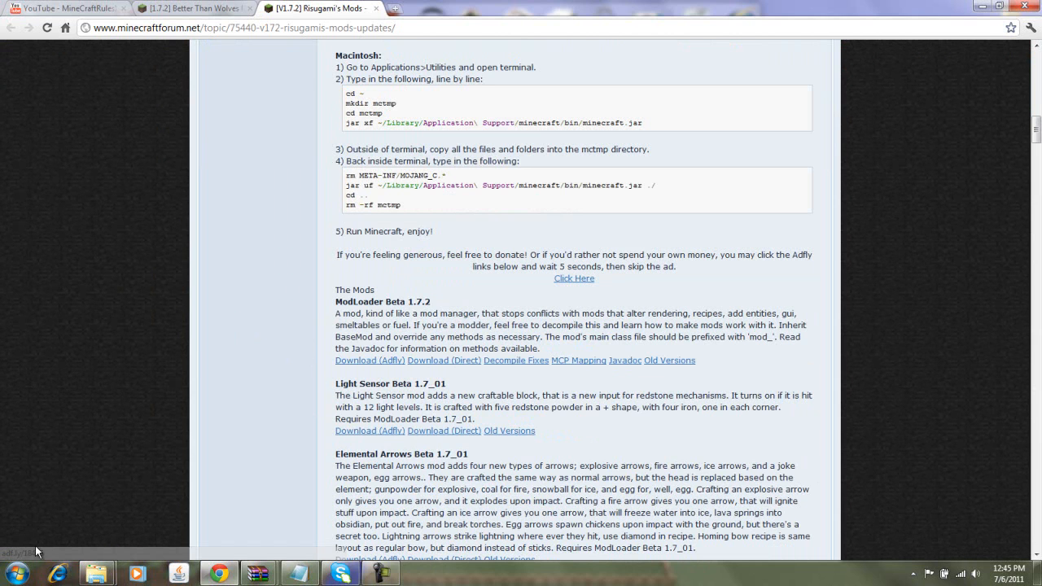
pyautogui.moveTo(301, 189)
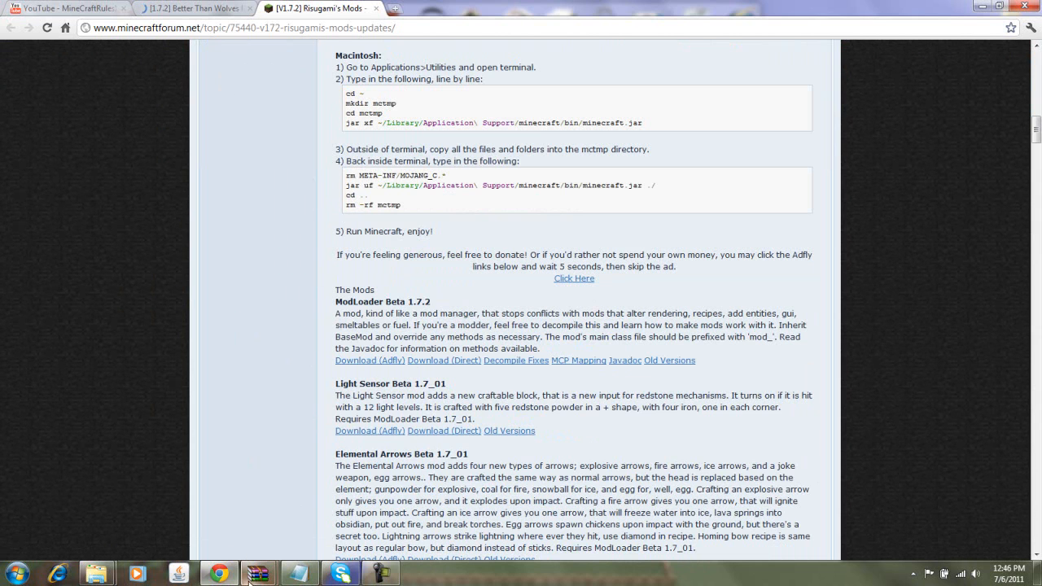
# Inspect the 15 class files inside the downloaded ModLoader.zip, then close the archive.
pyautogui.click(258, 573)
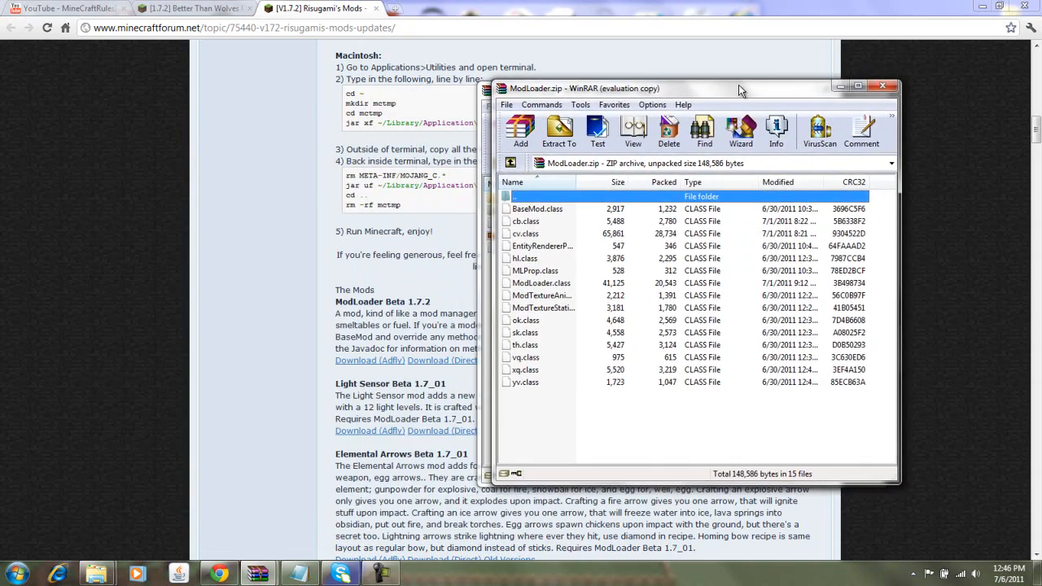
pyautogui.click(882, 88)
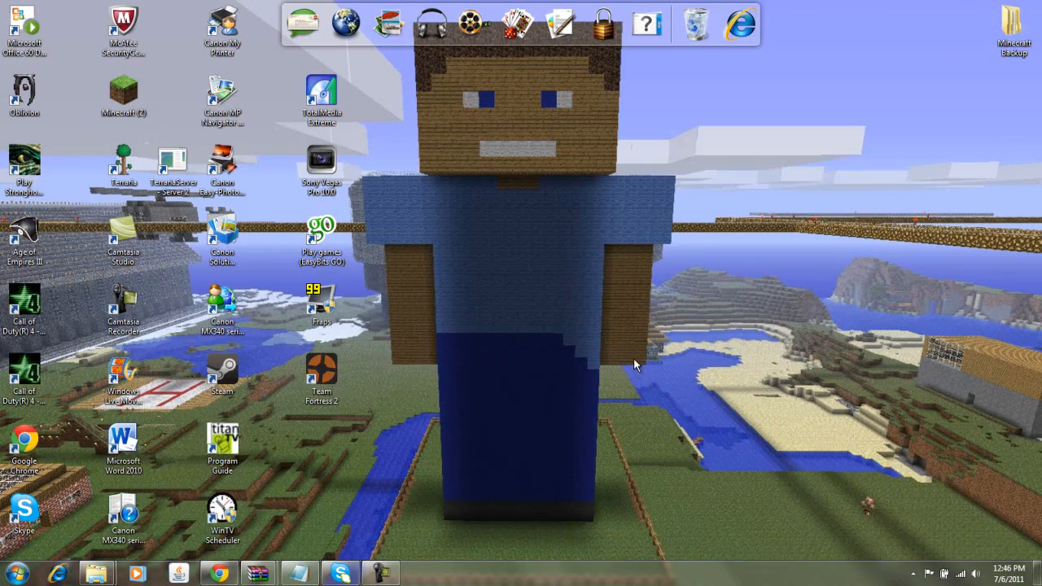
# Search for %appdata% from the Start menu to reach the Roaming folder.
pyautogui.click(13, 573)
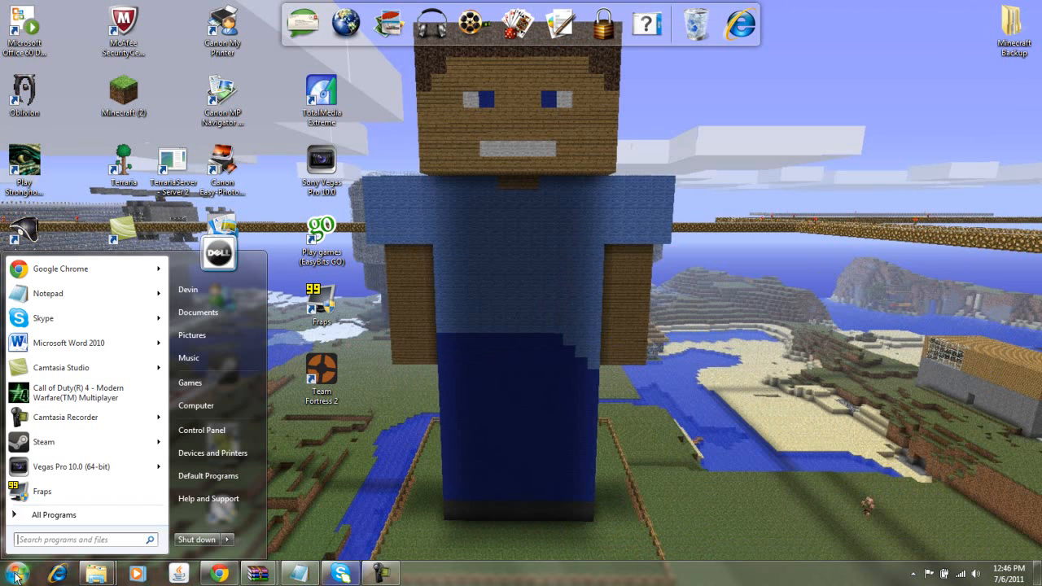
pyautogui.moveTo(531, 453)
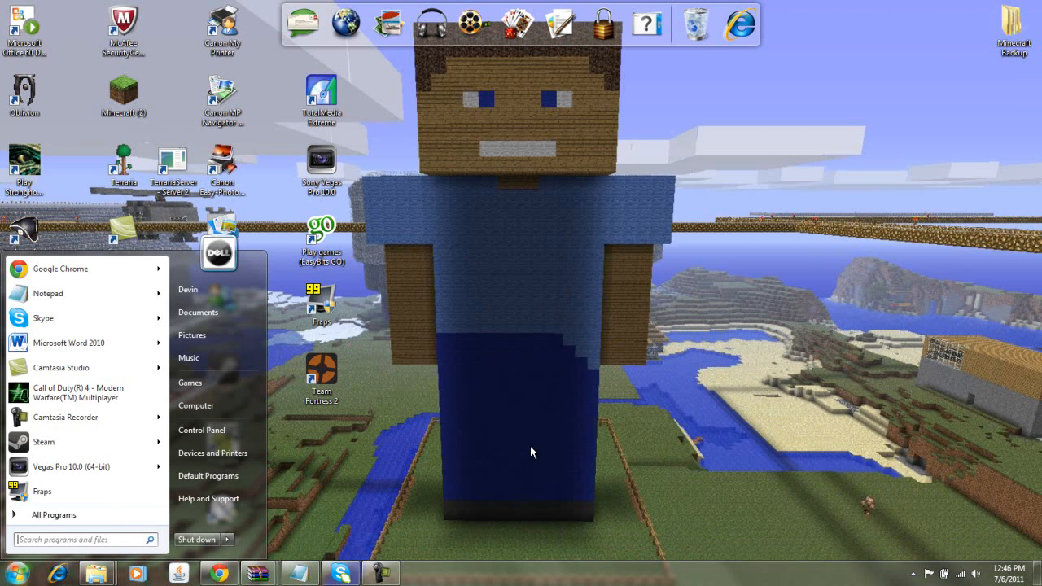
pyautogui.write('%')
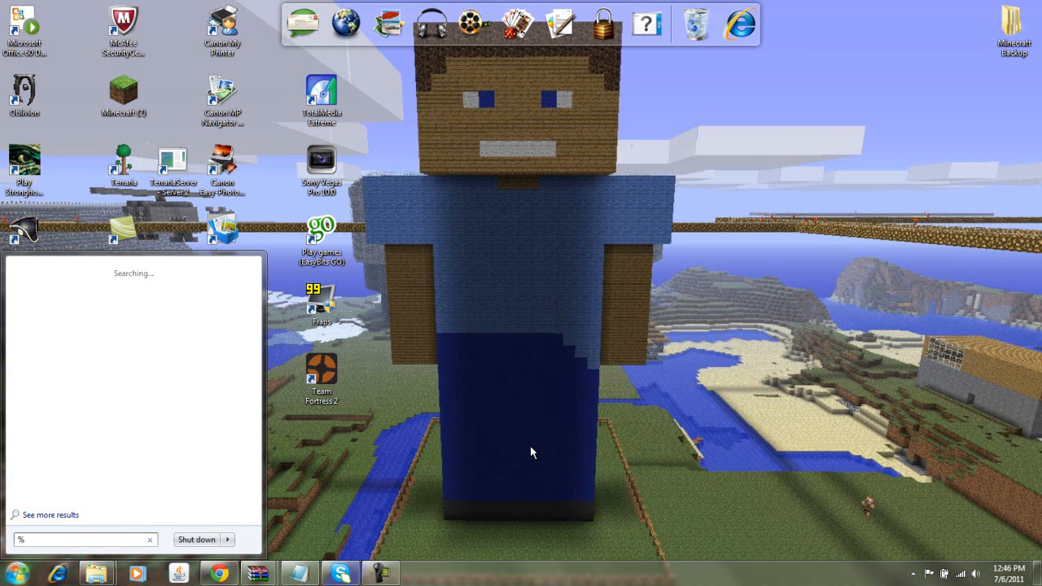
pyautogui.write('appda')
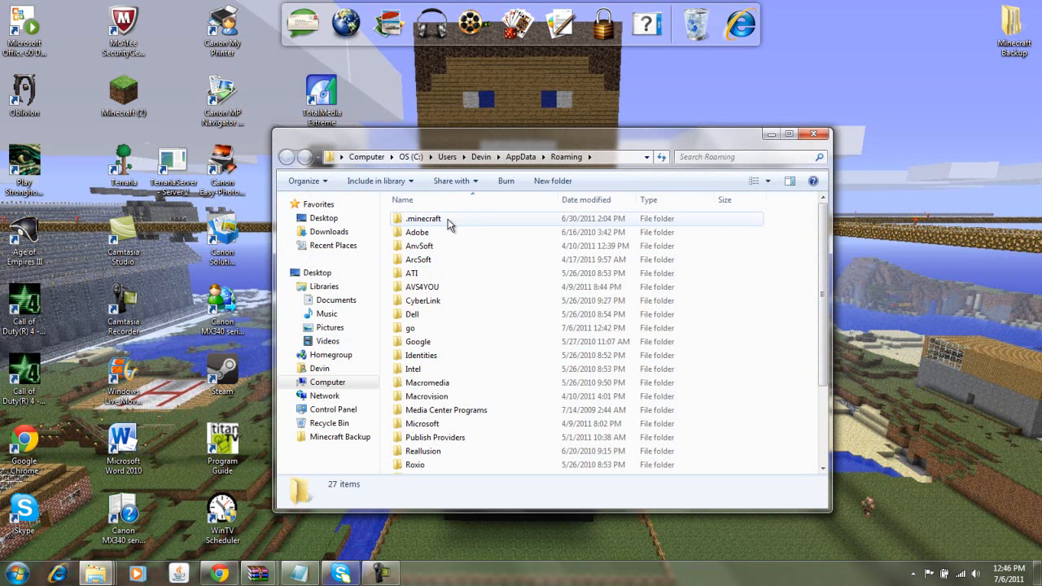
# Navigate into .minecraft\bin and select the minecraft JAR beside its backup copy.
pyautogui.doubleClick(423, 218)
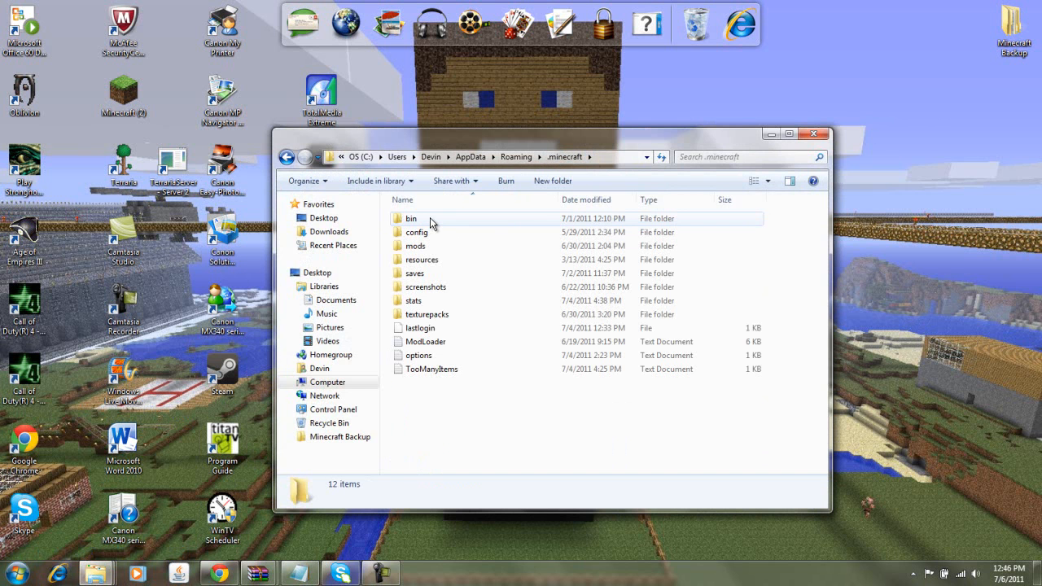
pyautogui.doubleClick(410, 218)
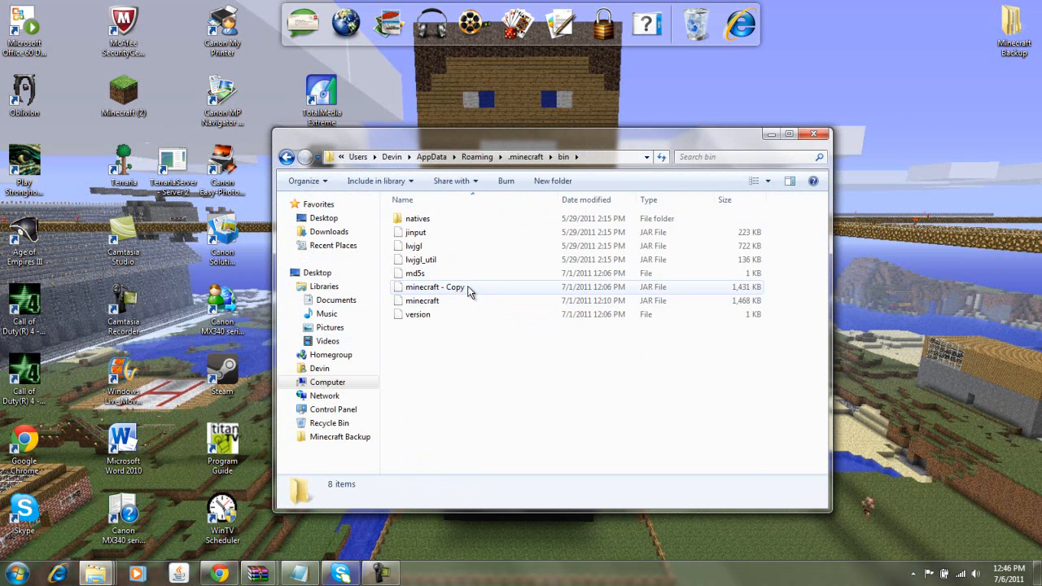
pyautogui.moveTo(427, 293)
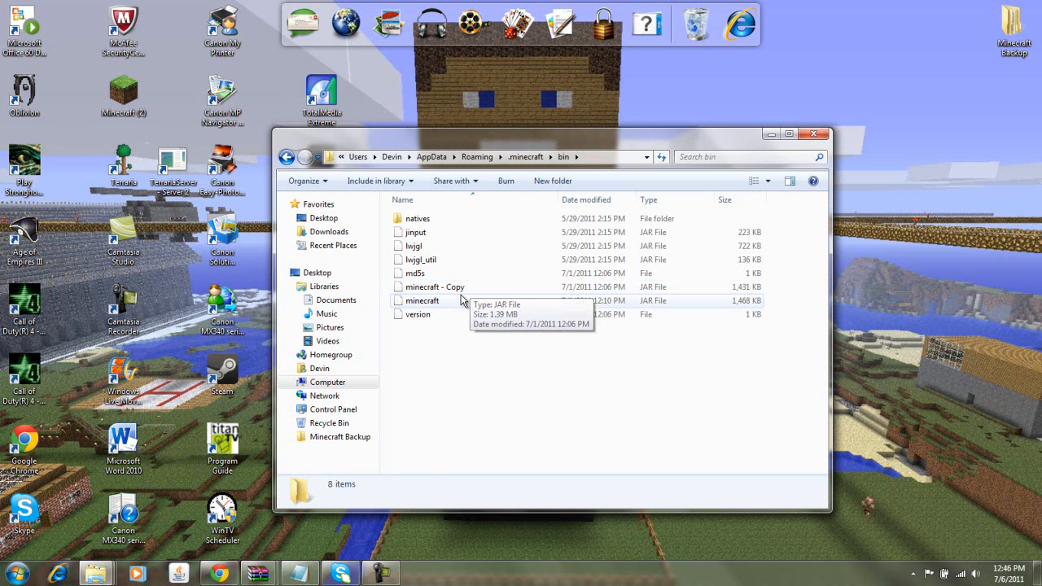
pyautogui.moveTo(481, 306)
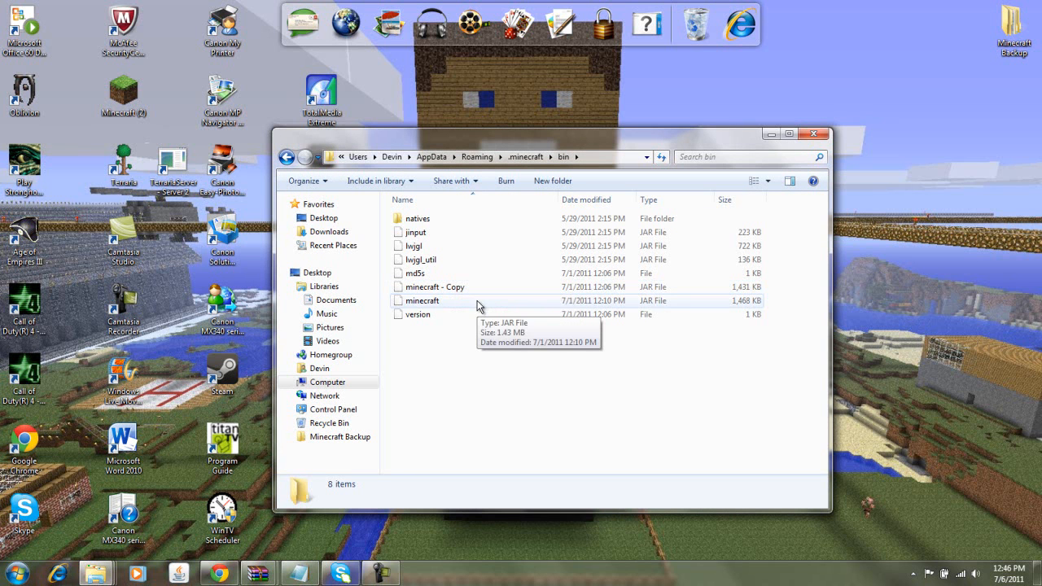
pyautogui.moveTo(456, 309)
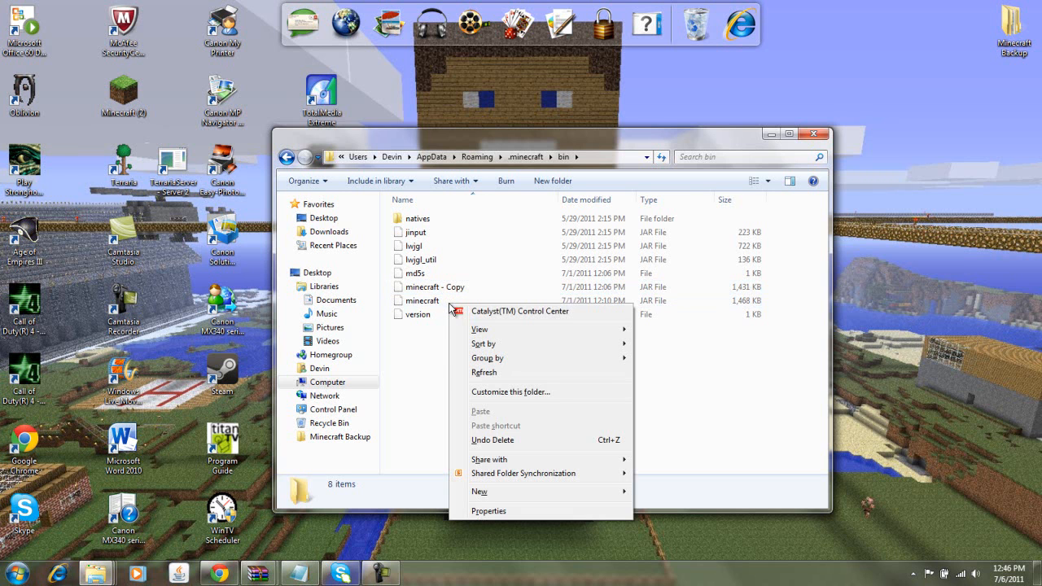
pyautogui.moveTo(498, 495)
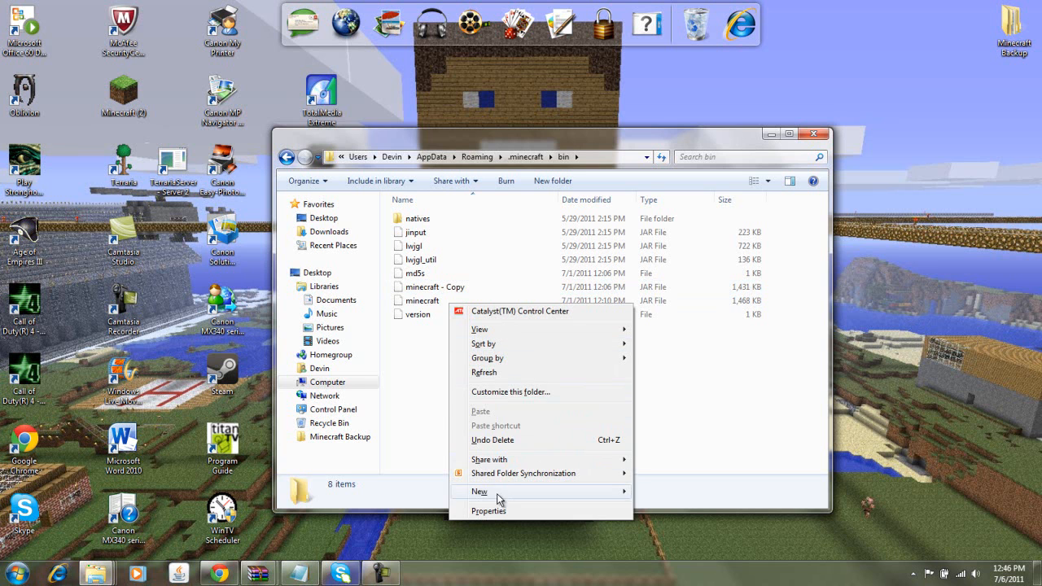
pyautogui.click(420, 300)
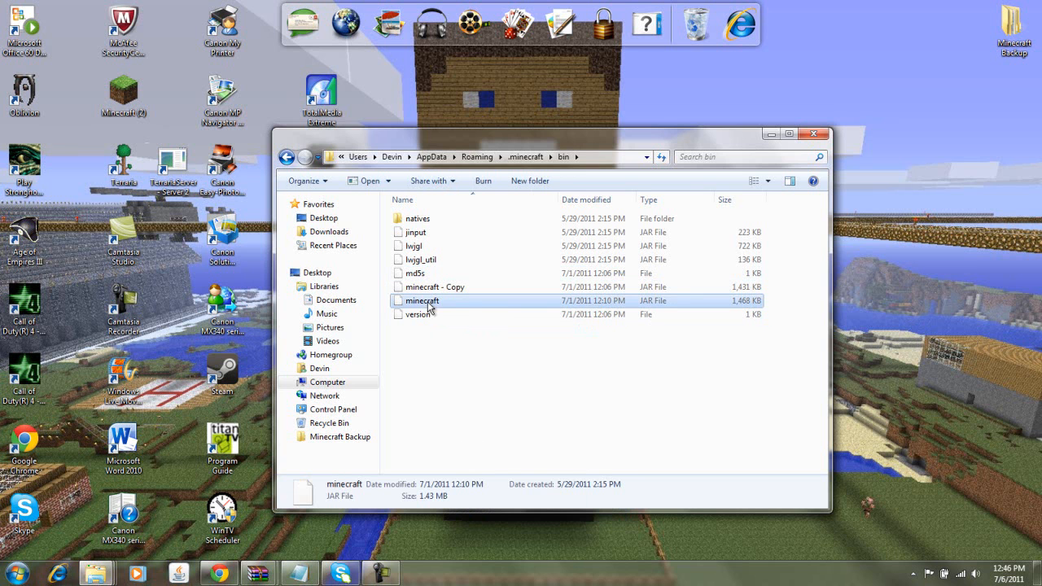
# Open minecraft.jar with the WinRAR archiver via the Open with menu.
pyautogui.rightClick(422, 300)
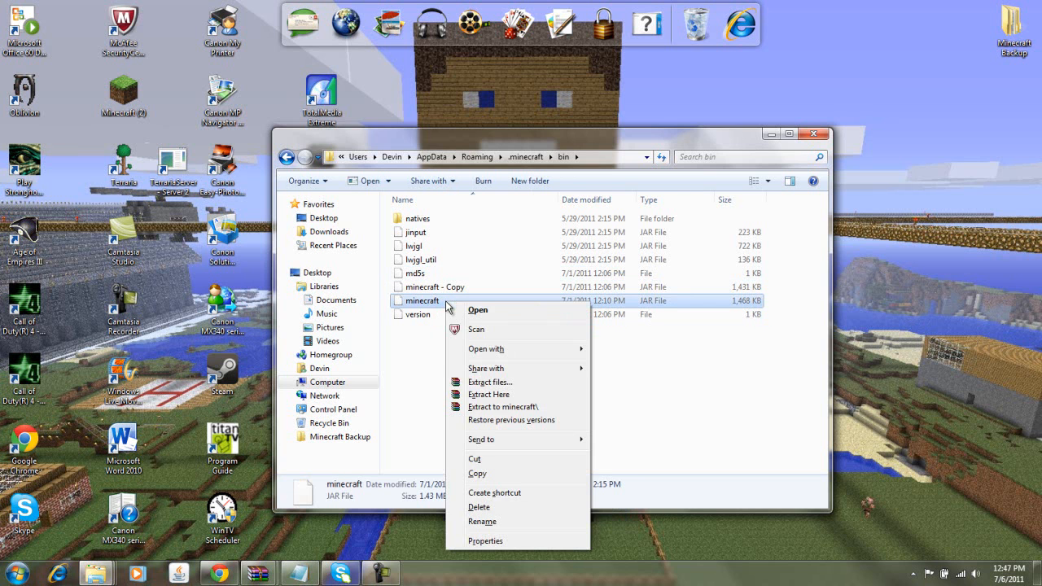
pyautogui.moveTo(509, 474)
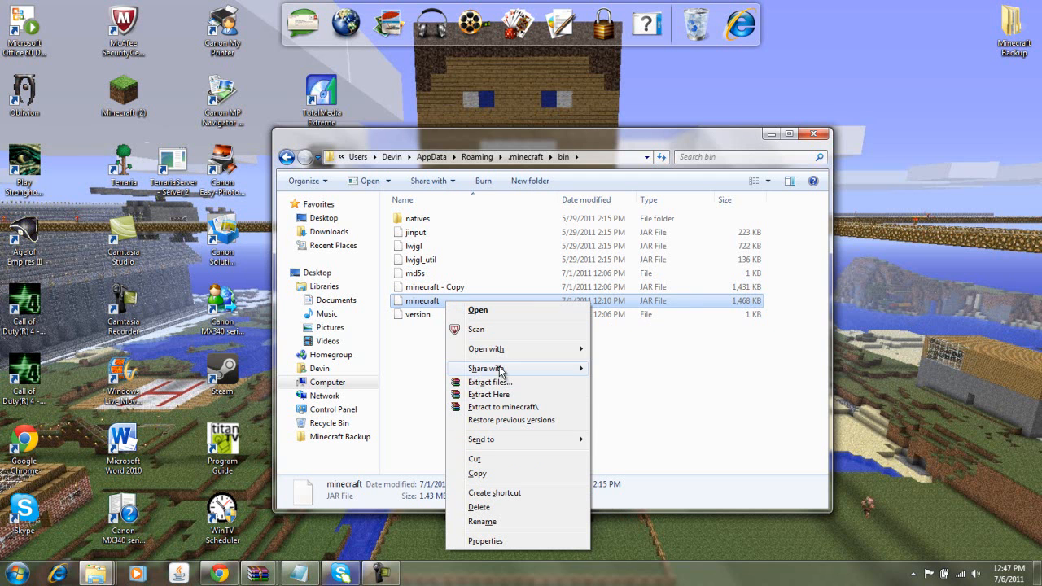
pyautogui.click(485, 349)
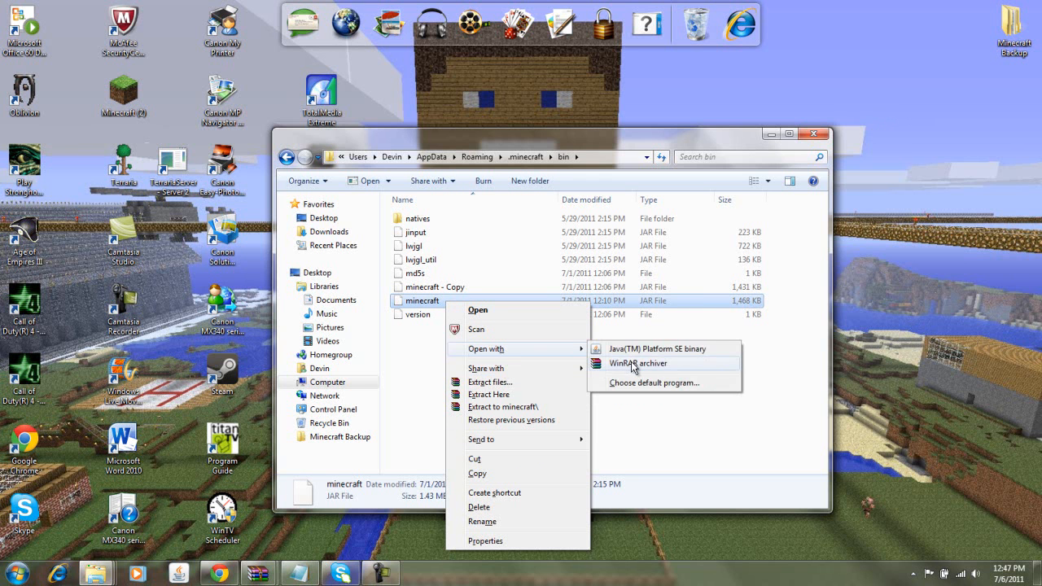
pyautogui.click(639, 363)
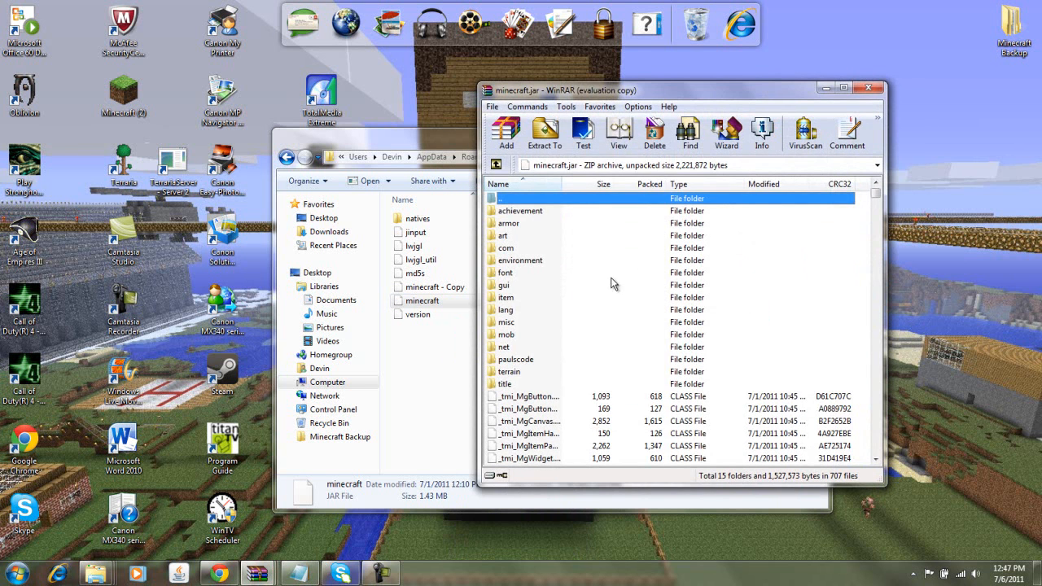
pyautogui.moveTo(749, 296)
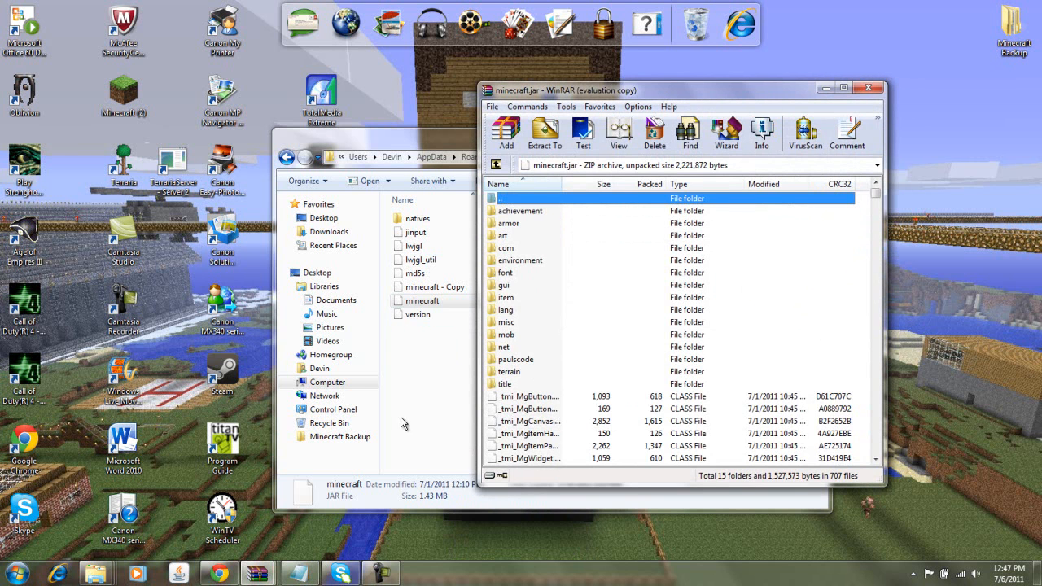
pyautogui.scroll(-3)
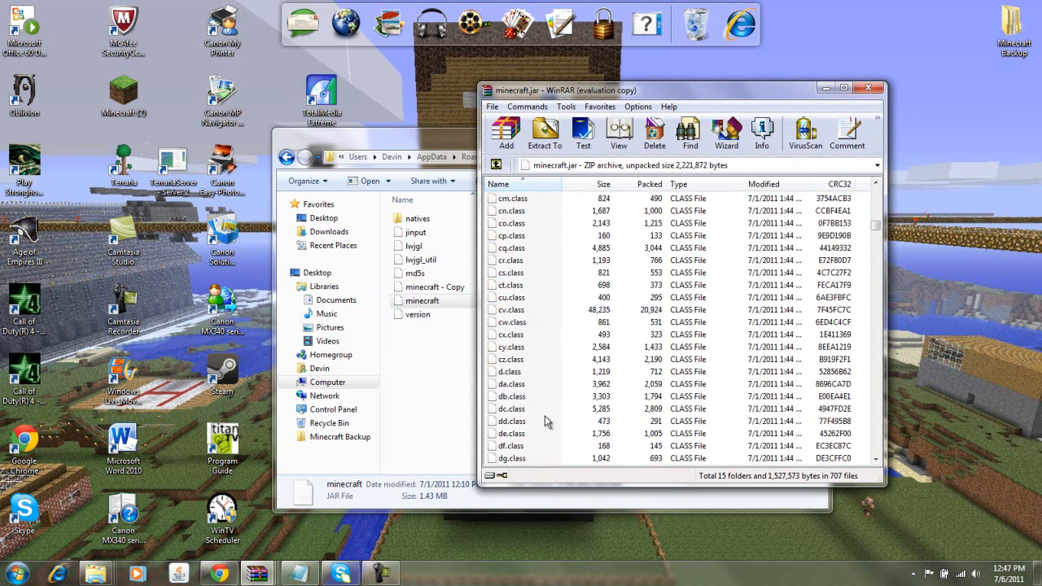
pyautogui.scroll(3)
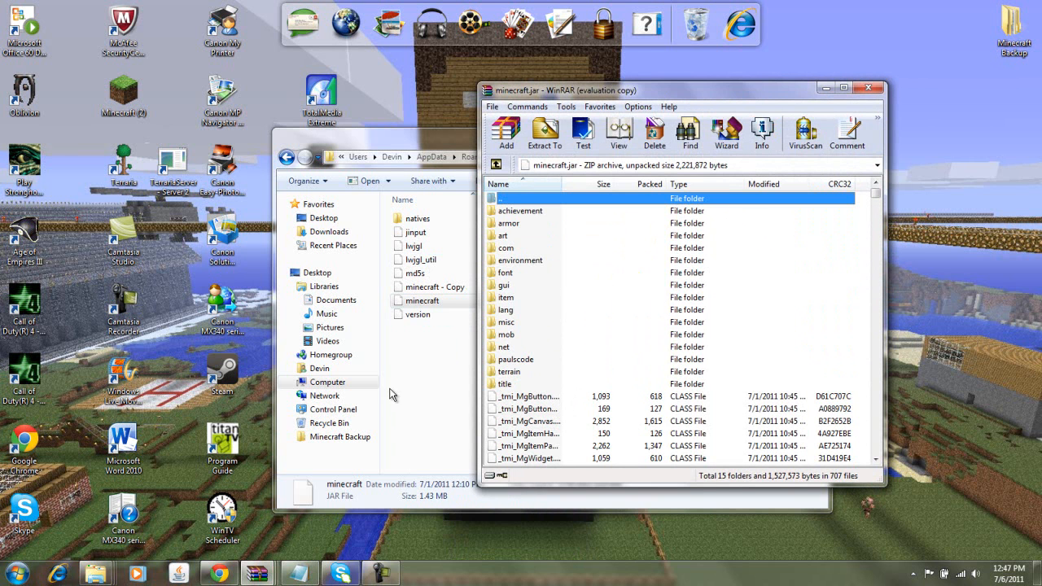
pyautogui.moveTo(426, 434)
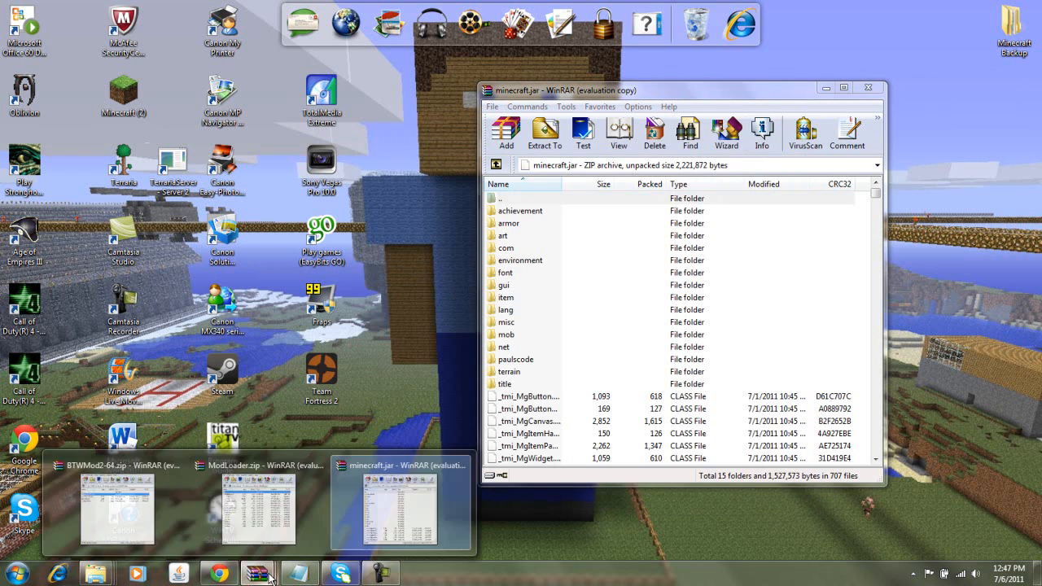
# Drag ModLoader's class files into minecraft.jar and confirm the archive parameters.
pyautogui.click(257, 505)
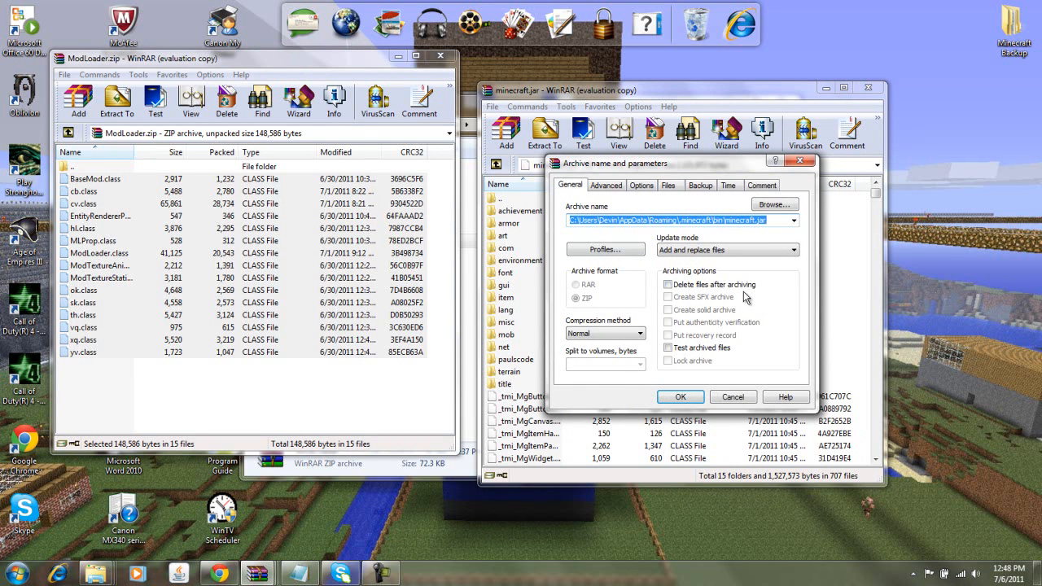
pyautogui.moveTo(111, 285)
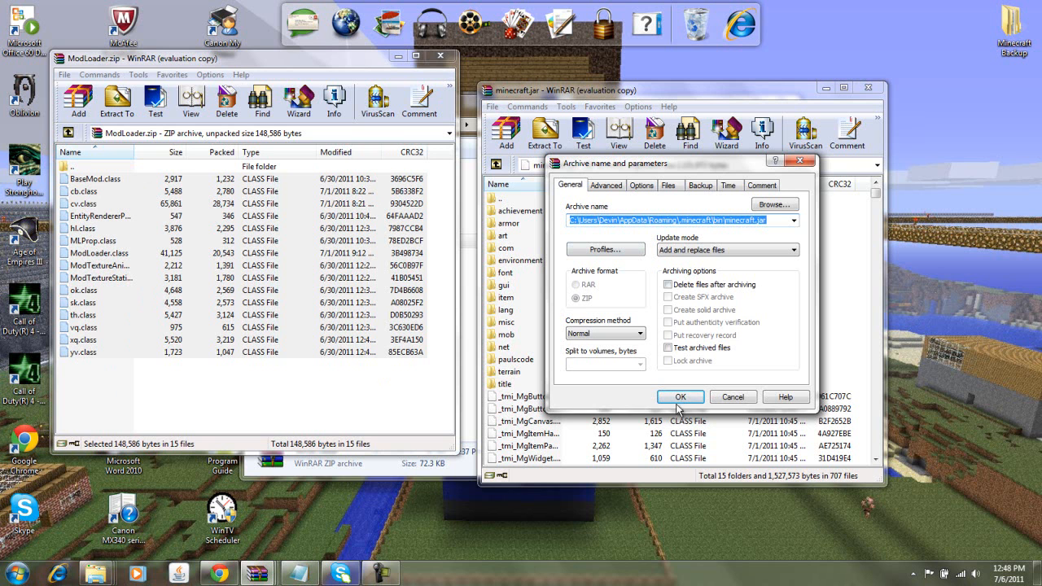
pyautogui.click(680, 398)
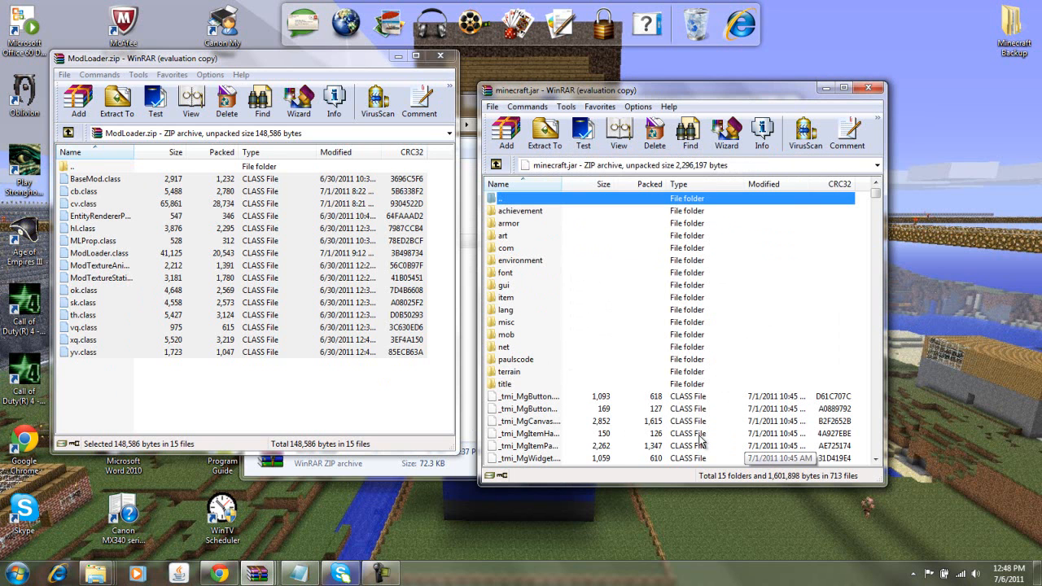
pyautogui.moveTo(514, 351)
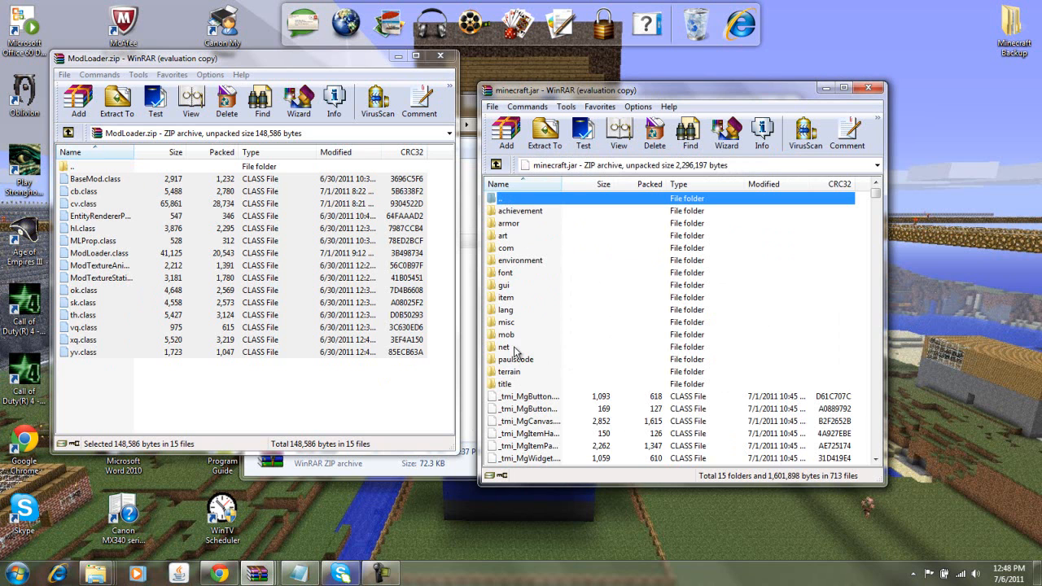
pyautogui.moveTo(497, 284)
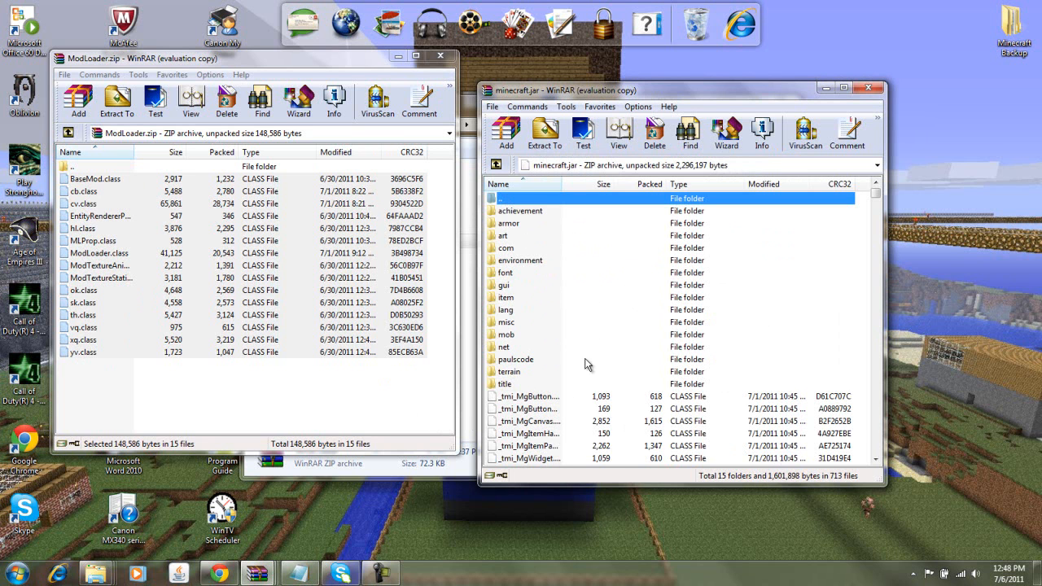
pyautogui.moveTo(417, 475)
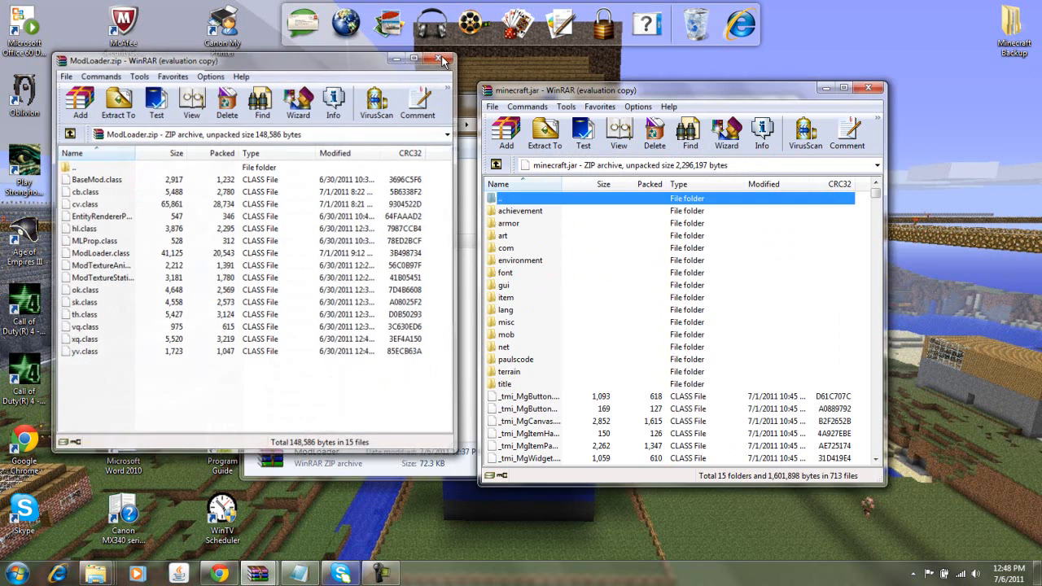
# Open BTWMod2-64.zip in WinRAR from the Minecraft Mods folder and dismiss the license reminder.
pyautogui.click(443, 62)
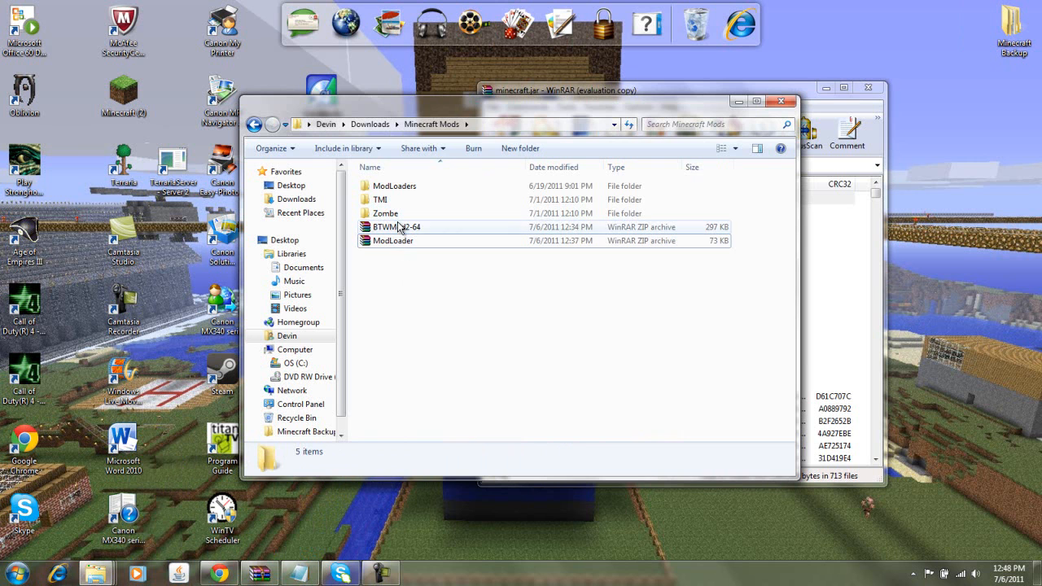
pyautogui.rightClick(397, 227)
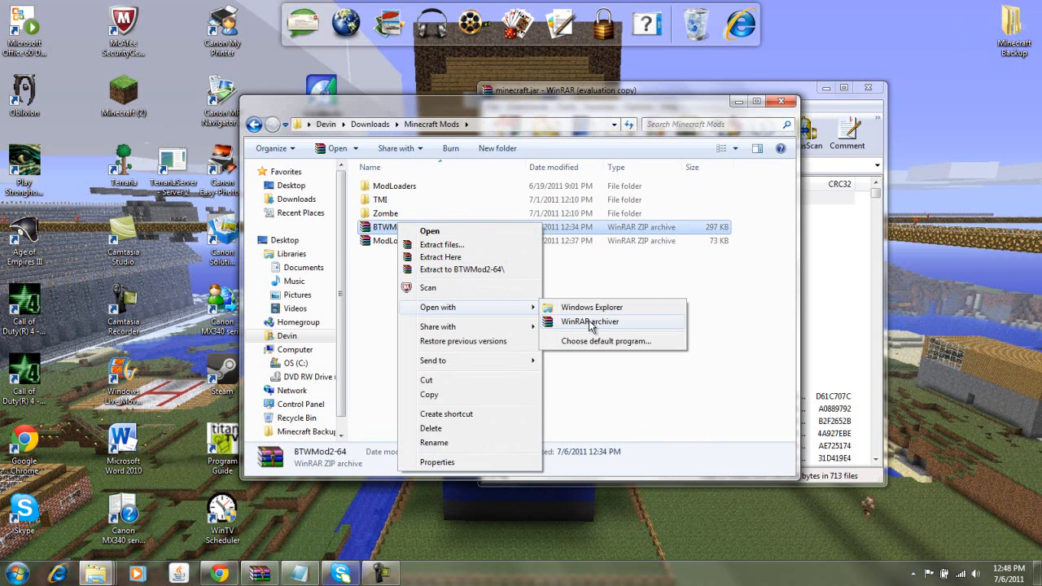
pyautogui.click(590, 321)
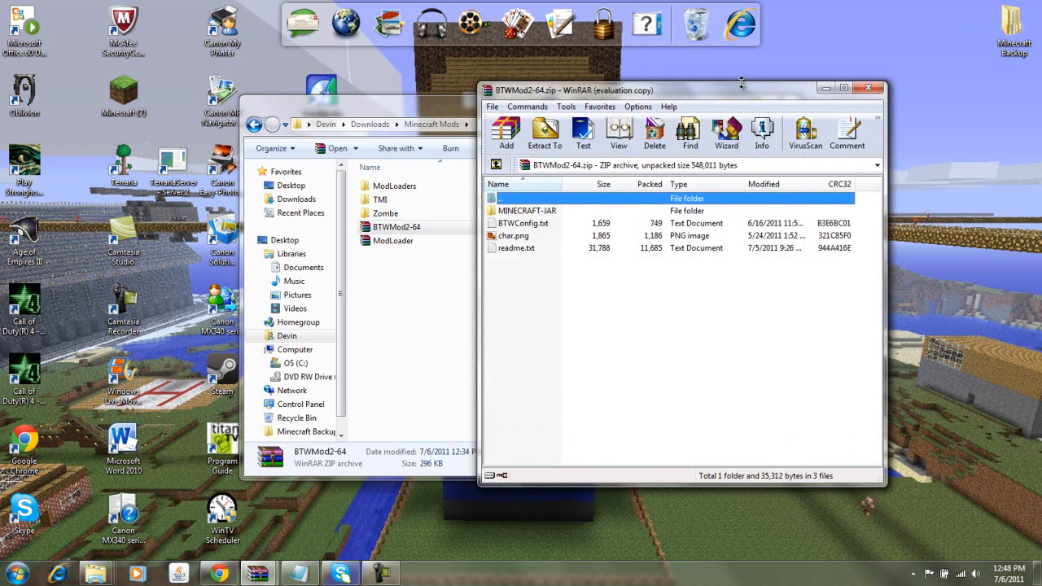
pyautogui.doubleClick(527, 210)
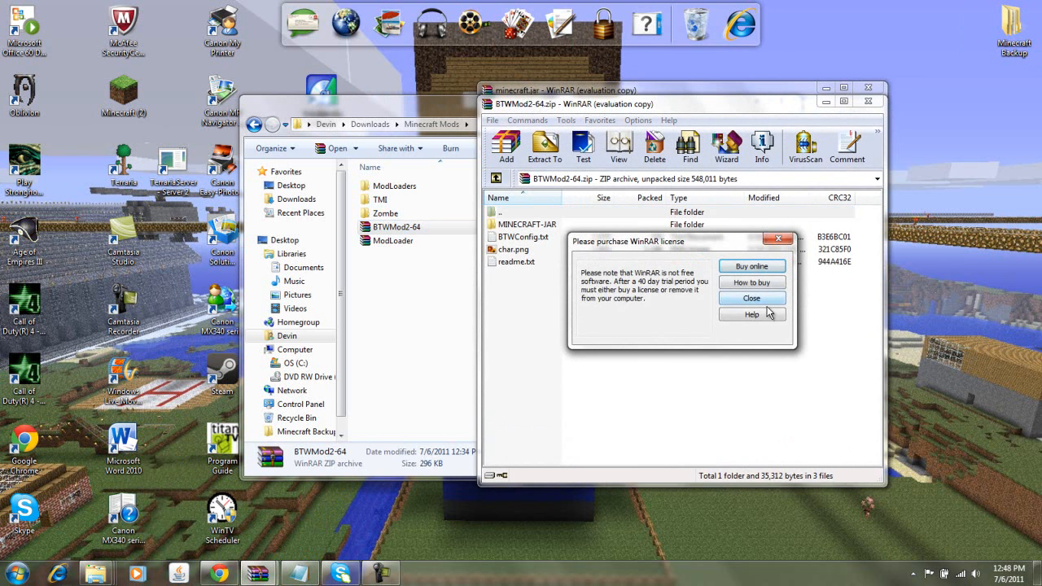
pyautogui.click(751, 296)
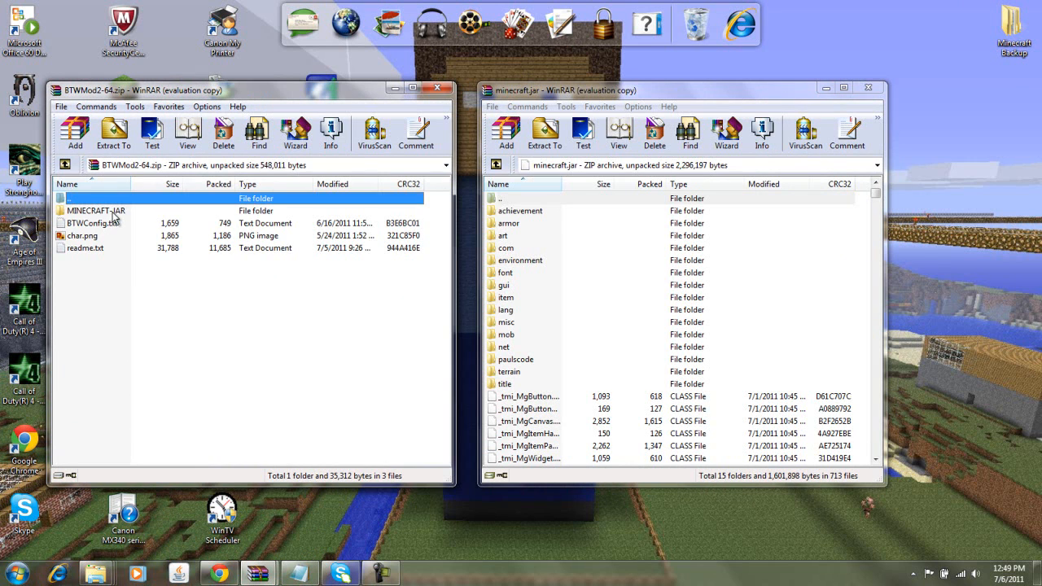
# Peek into MINECRAFT-JAR, return to the top level and read readme.txt in Notepad.
pyautogui.doubleClick(94, 211)
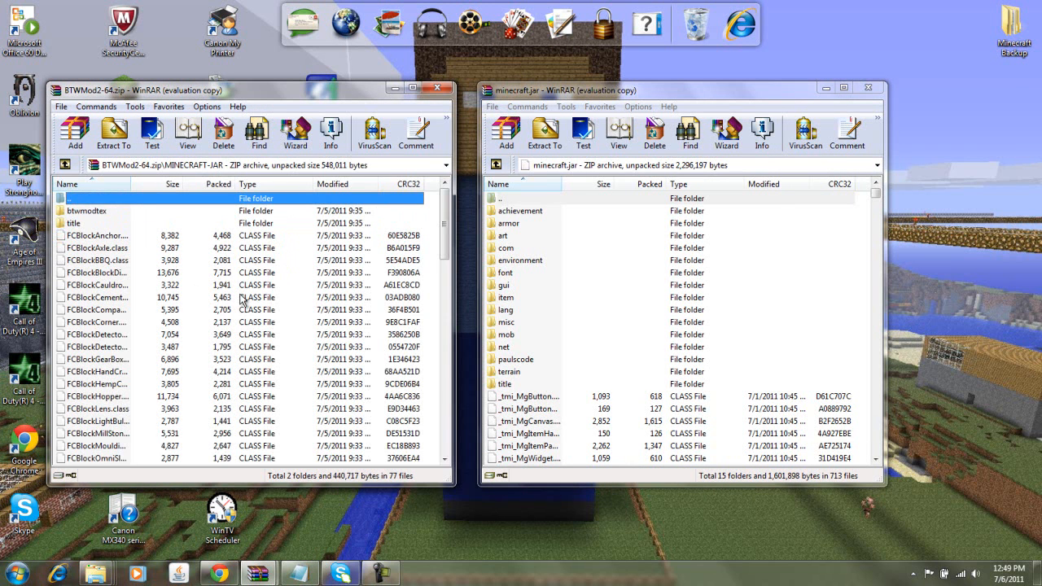
pyautogui.click(67, 166)
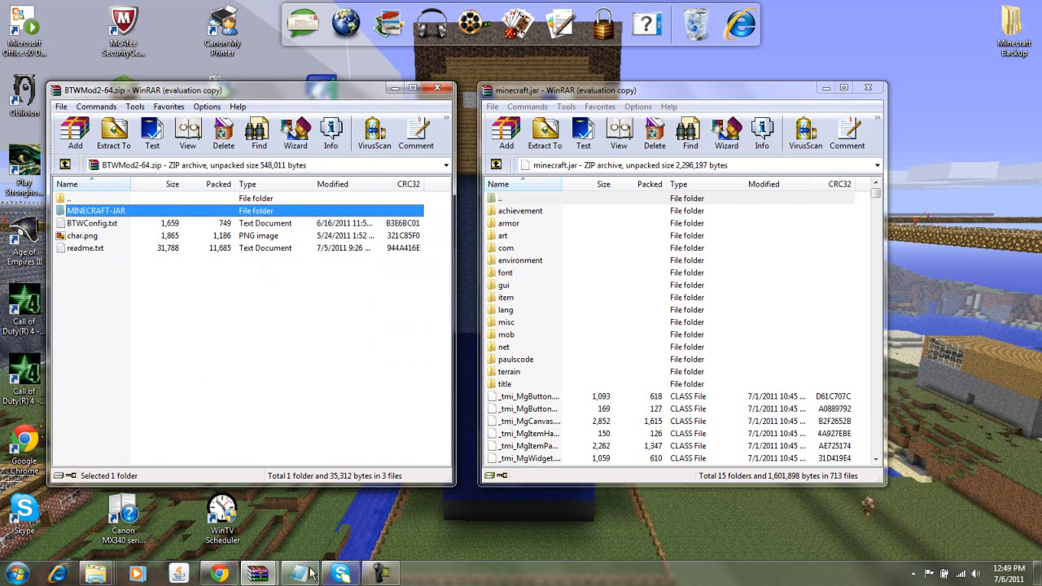
pyautogui.doubleClick(84, 247)
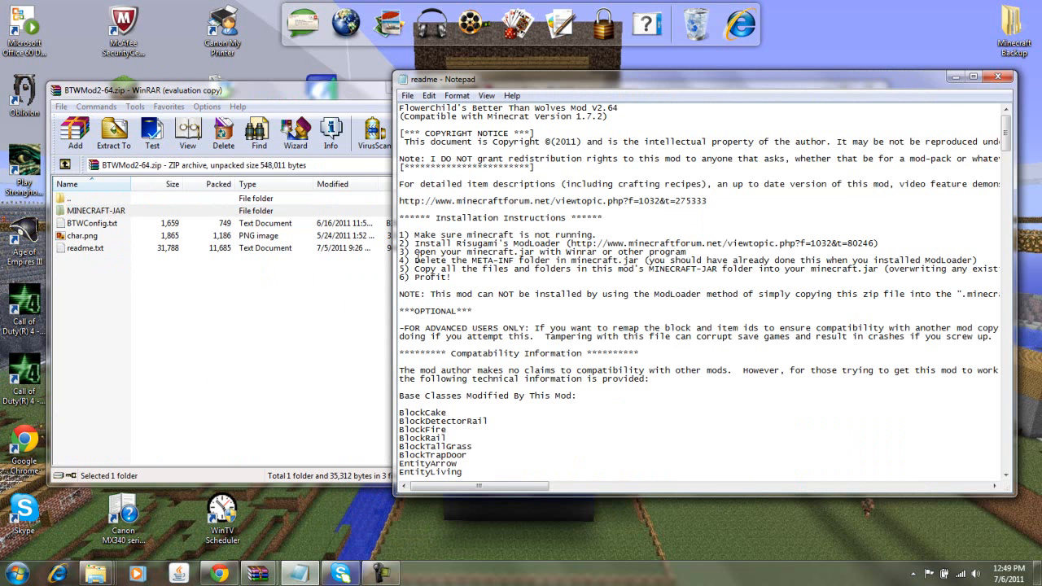
pyautogui.moveTo(987, 114)
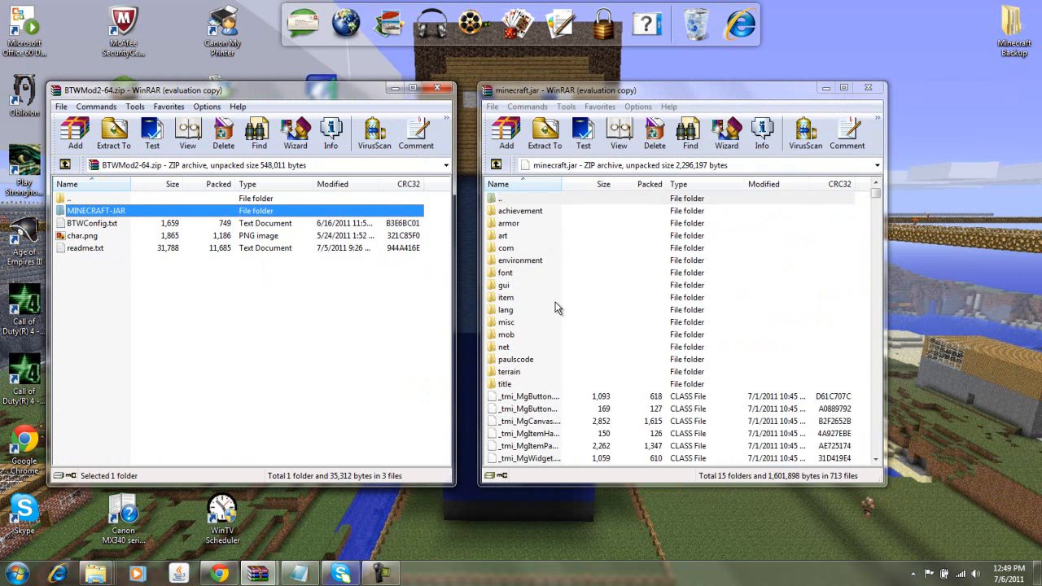
pyautogui.moveTo(508, 319)
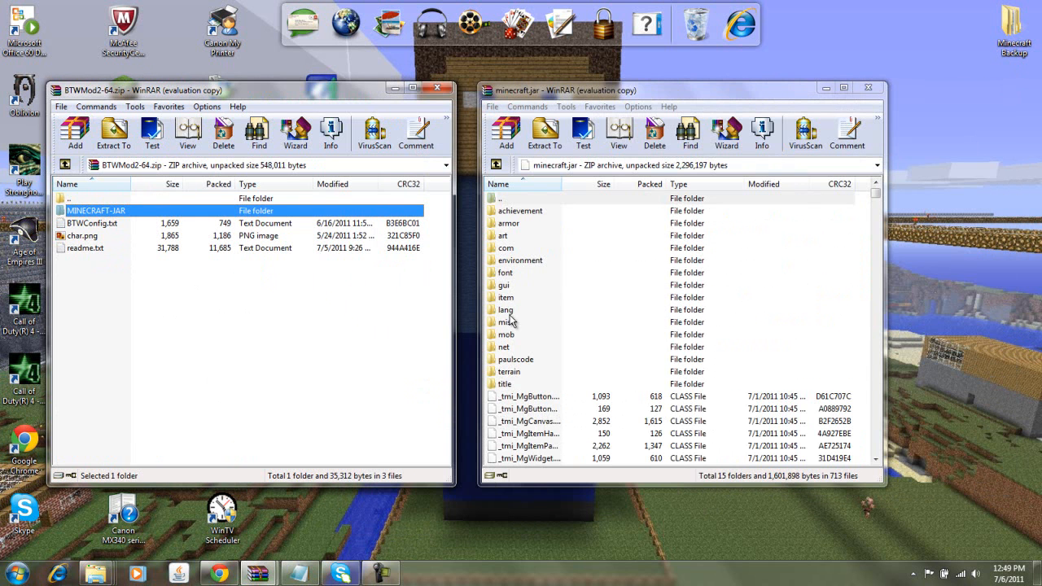
pyautogui.moveTo(508, 329)
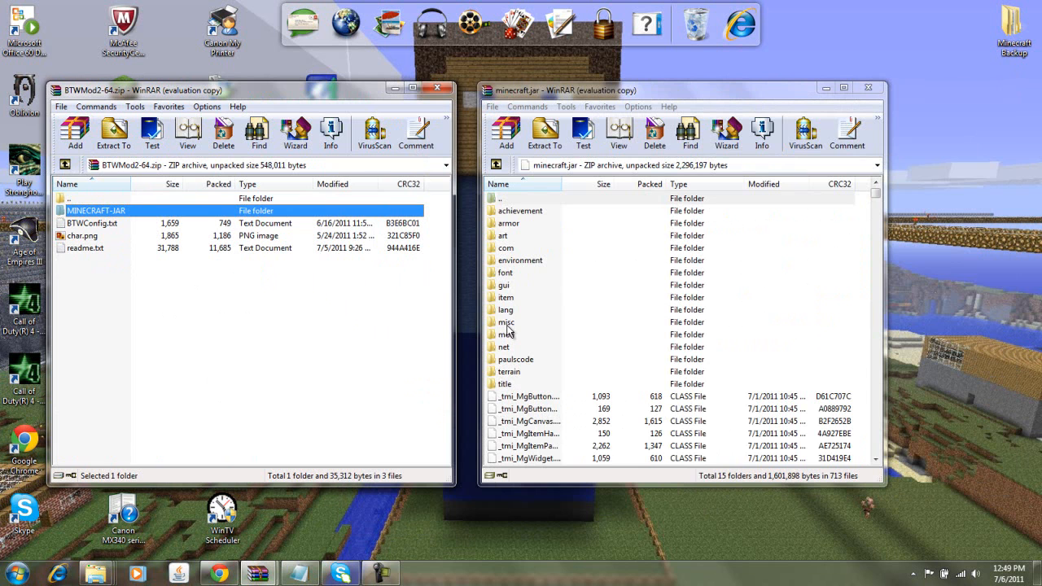
pyautogui.moveTo(518, 325)
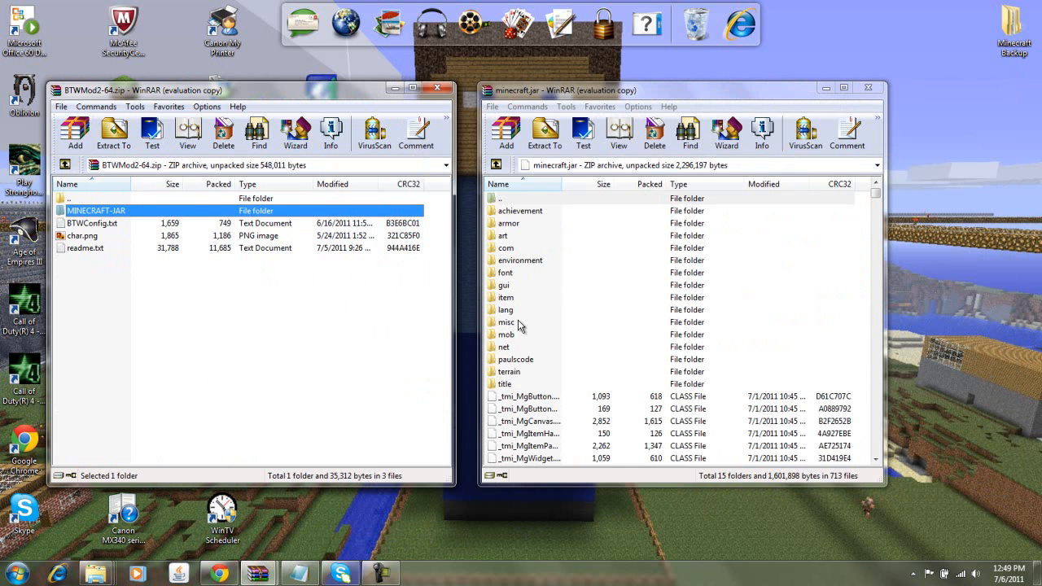
pyautogui.moveTo(502, 333)
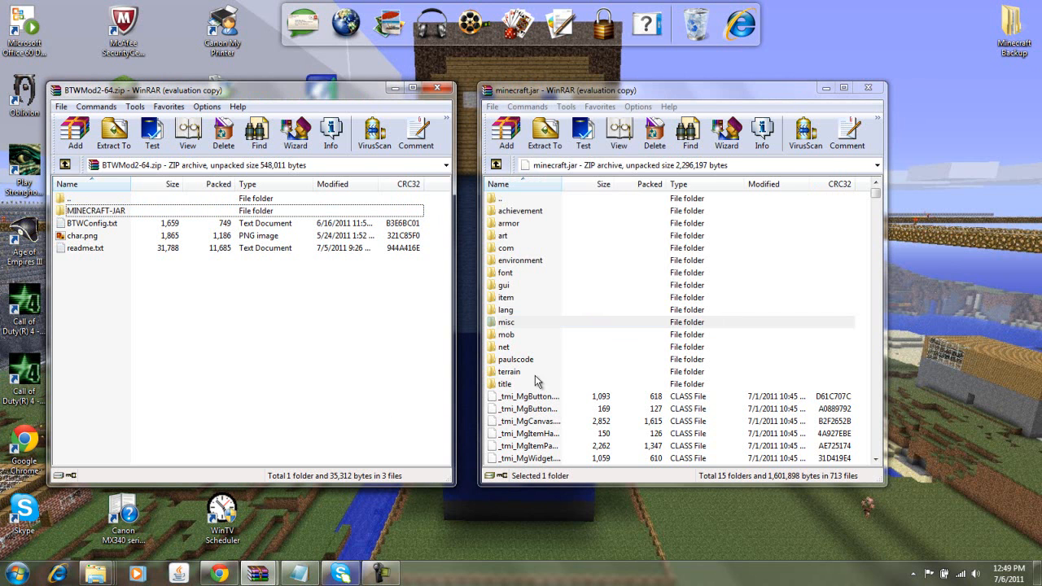
pyautogui.moveTo(411, 407)
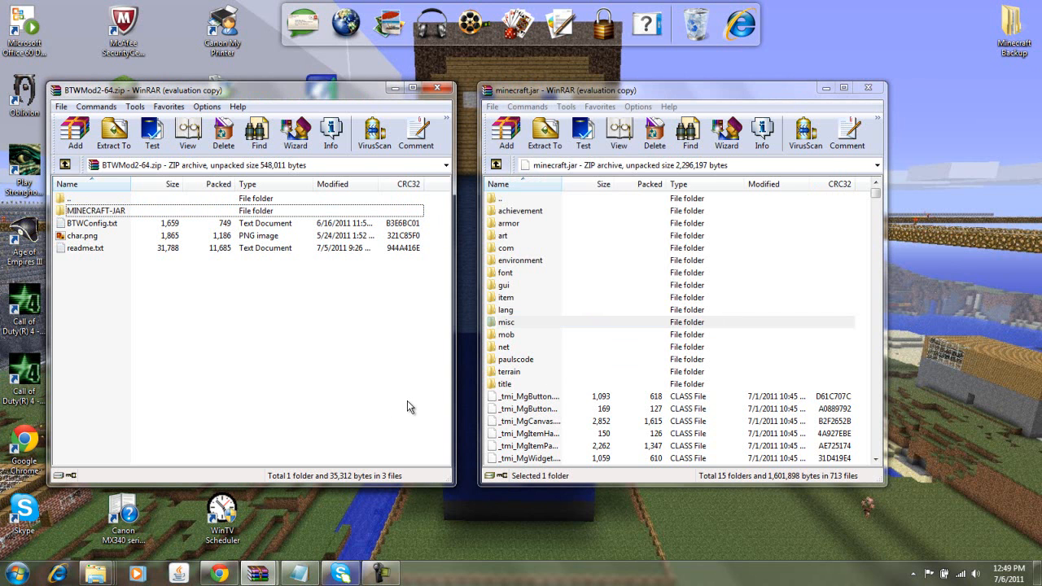
pyautogui.moveTo(280, 378)
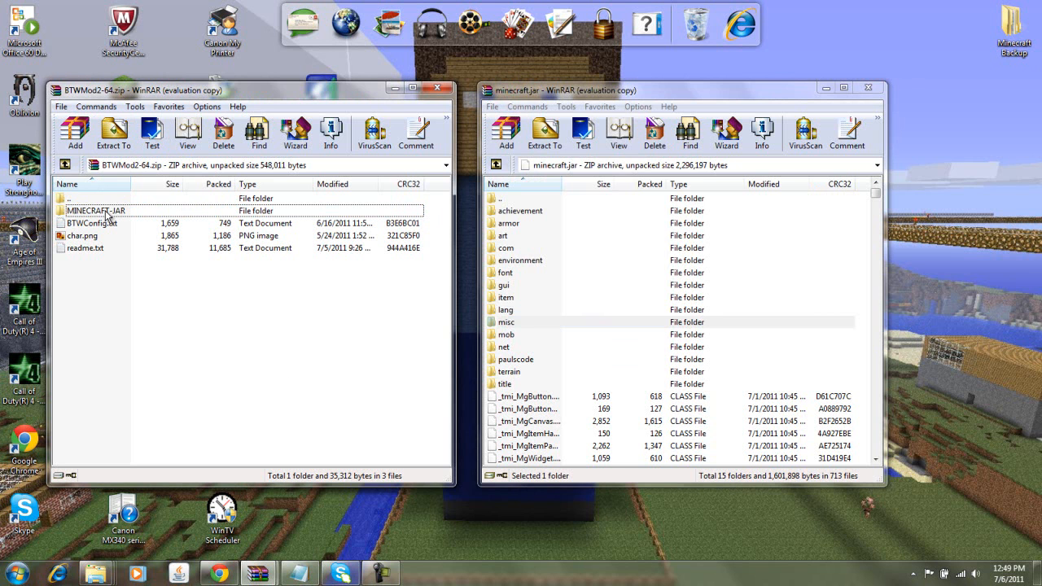
# Select every file inside the mod's MINECRAFT-JAR folder via File > Select all.
pyautogui.doubleClick(94, 210)
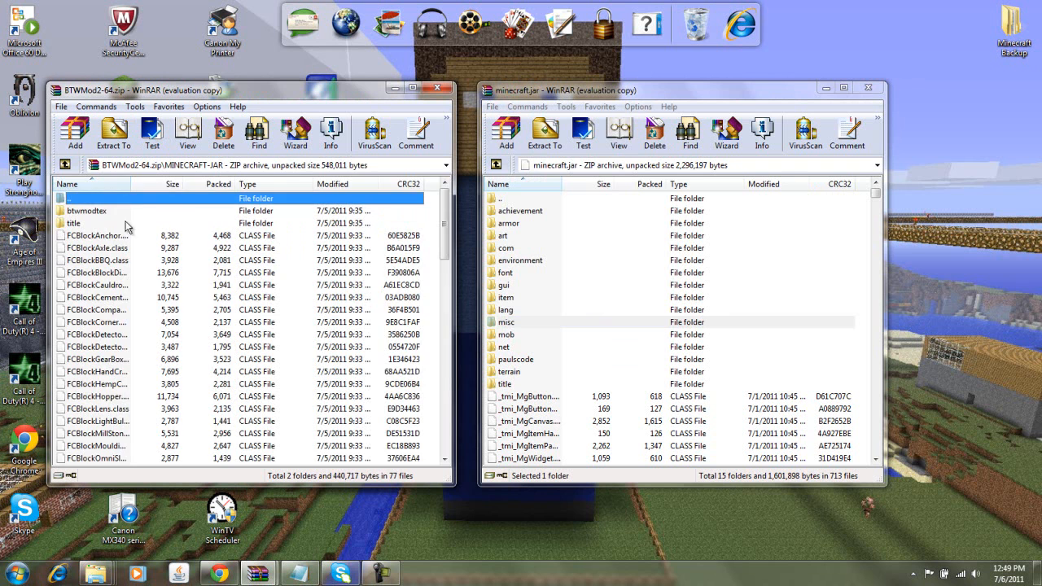
pyautogui.scroll(-3)
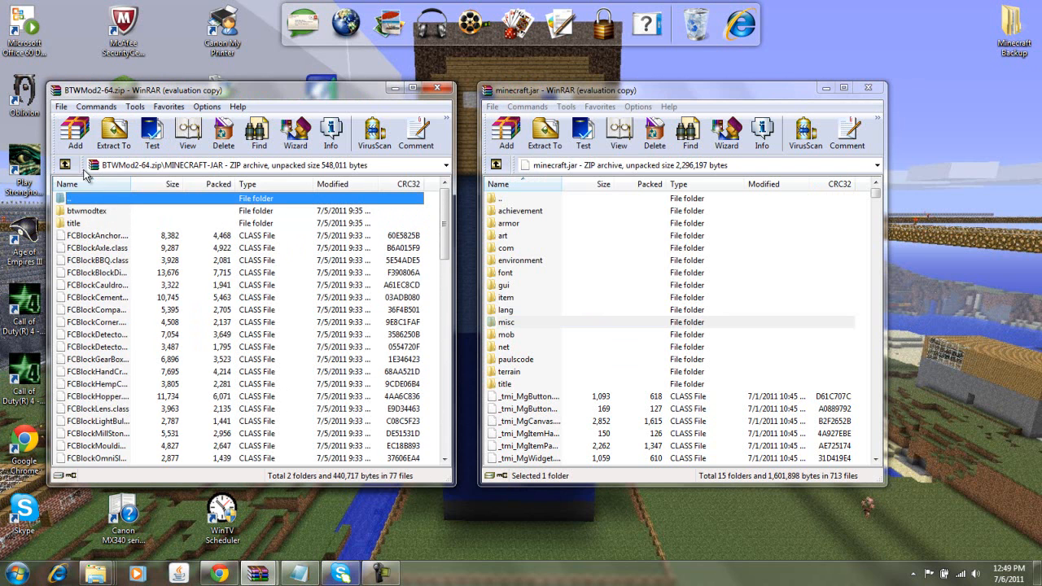
pyautogui.click(62, 107)
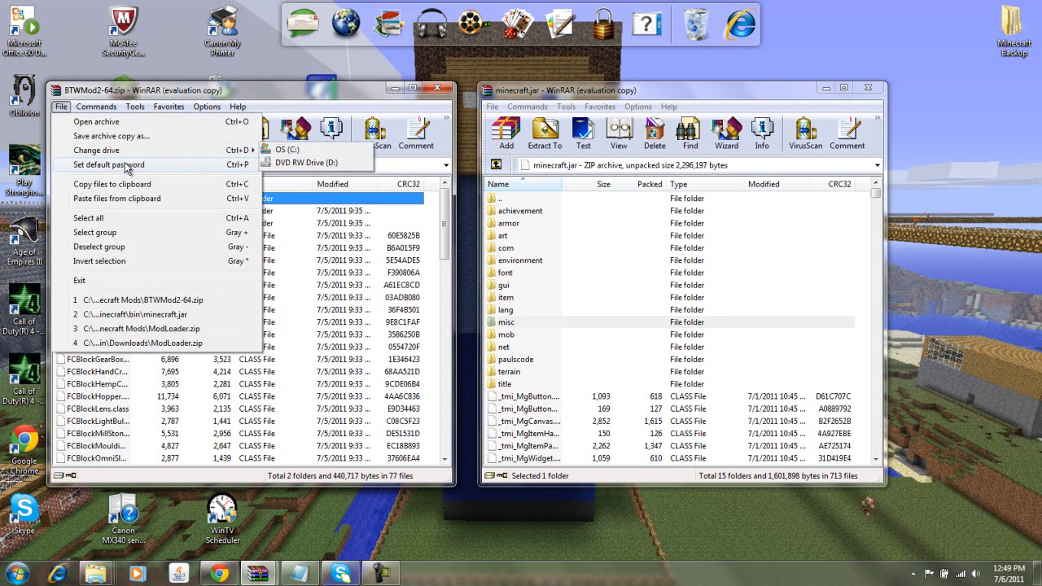
pyautogui.moveTo(129, 218)
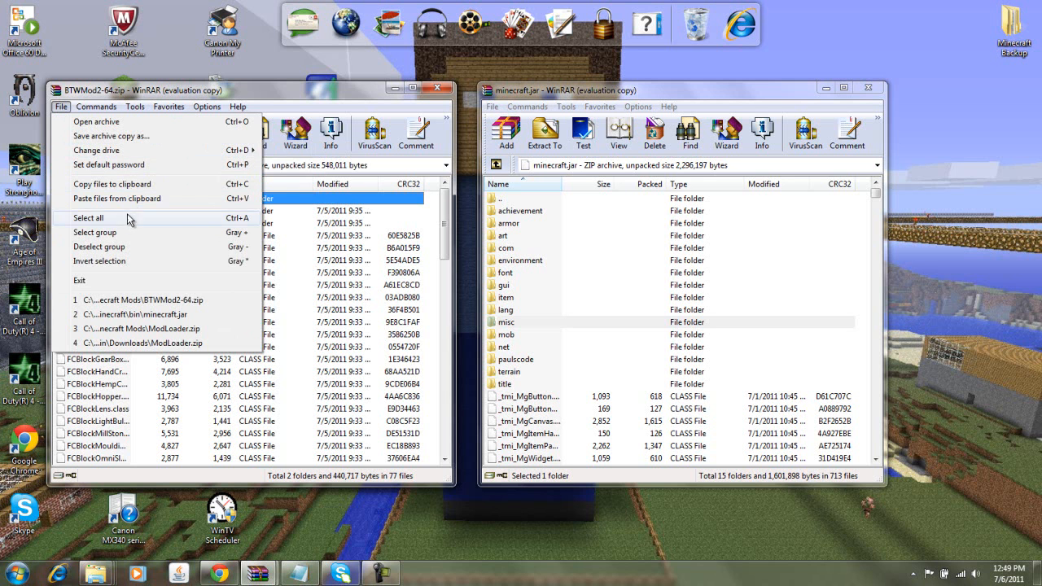
pyautogui.click(86, 219)
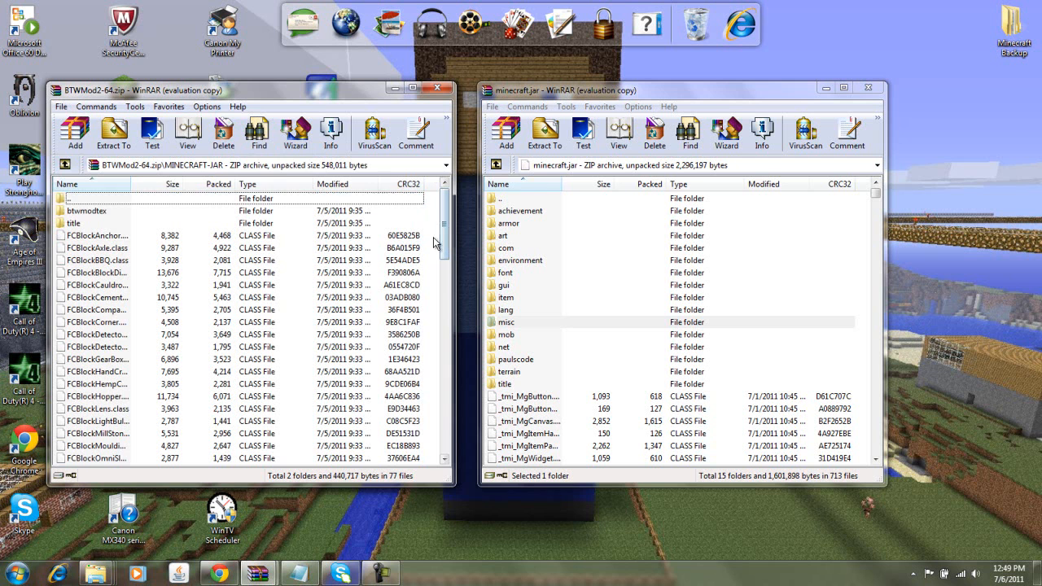
pyautogui.click(87, 212)
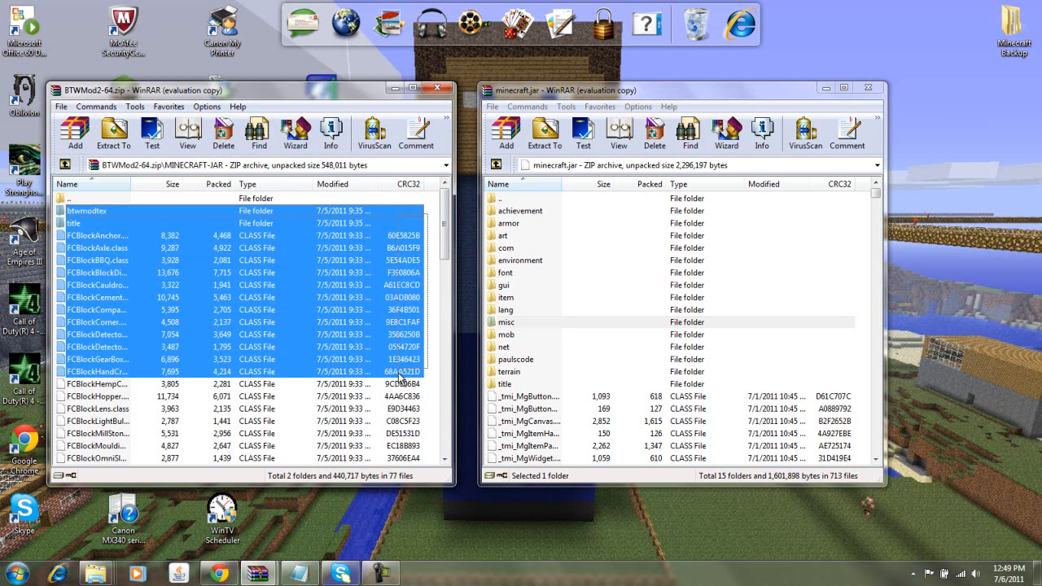
# Drop the selected mod files into minecraft.jar and confirm, bringing it to 776 files.
pyautogui.scroll(-3)
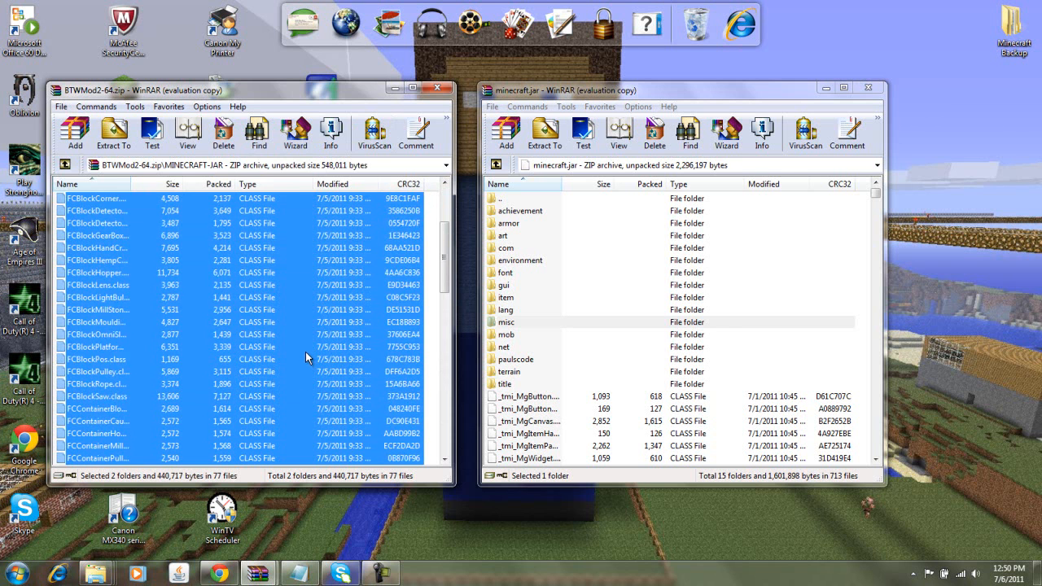
pyautogui.scroll(3)
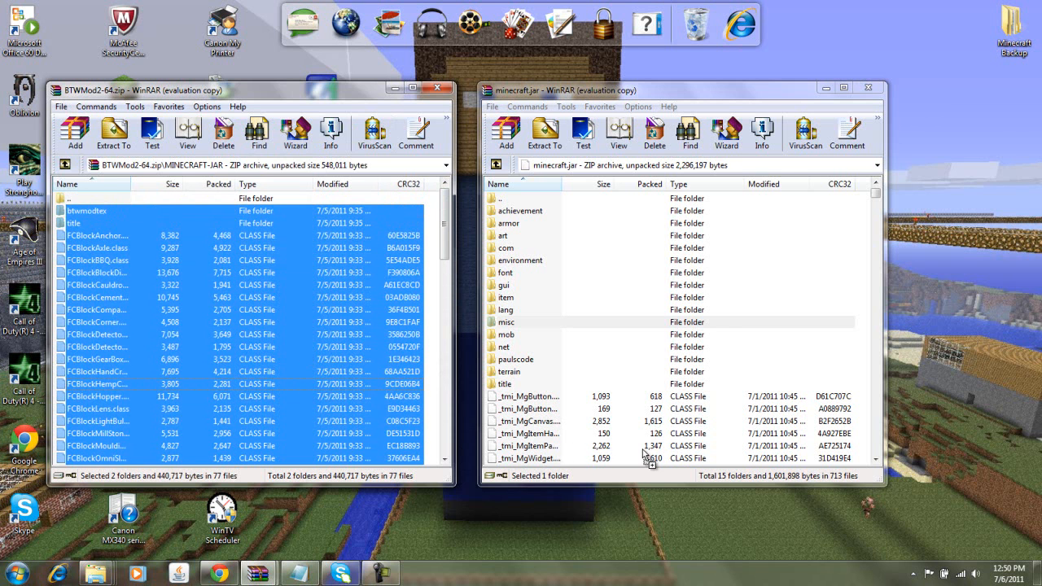
pyautogui.click(114, 133)
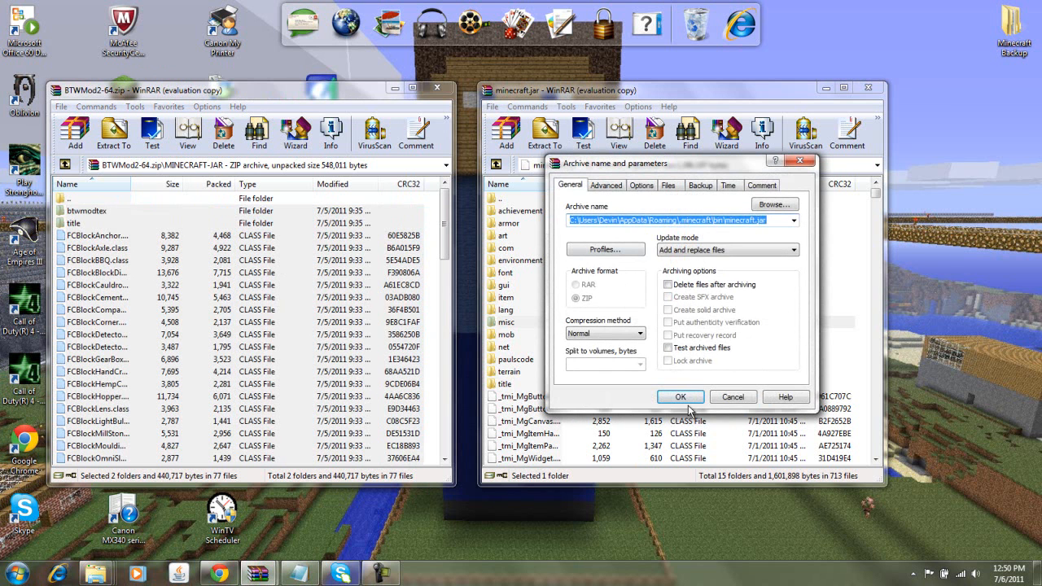
pyautogui.click(681, 398)
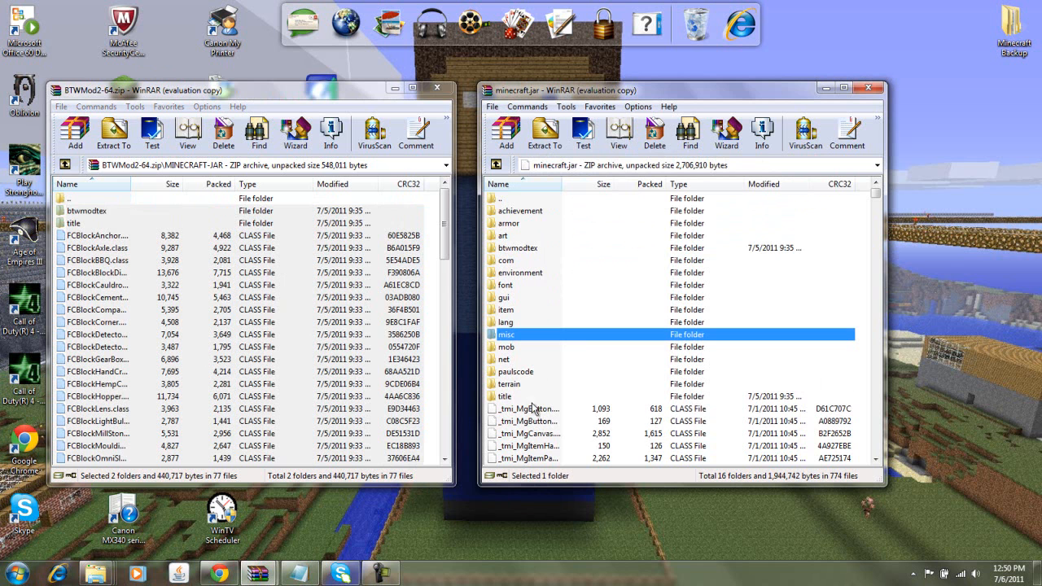
pyautogui.moveTo(431, 224)
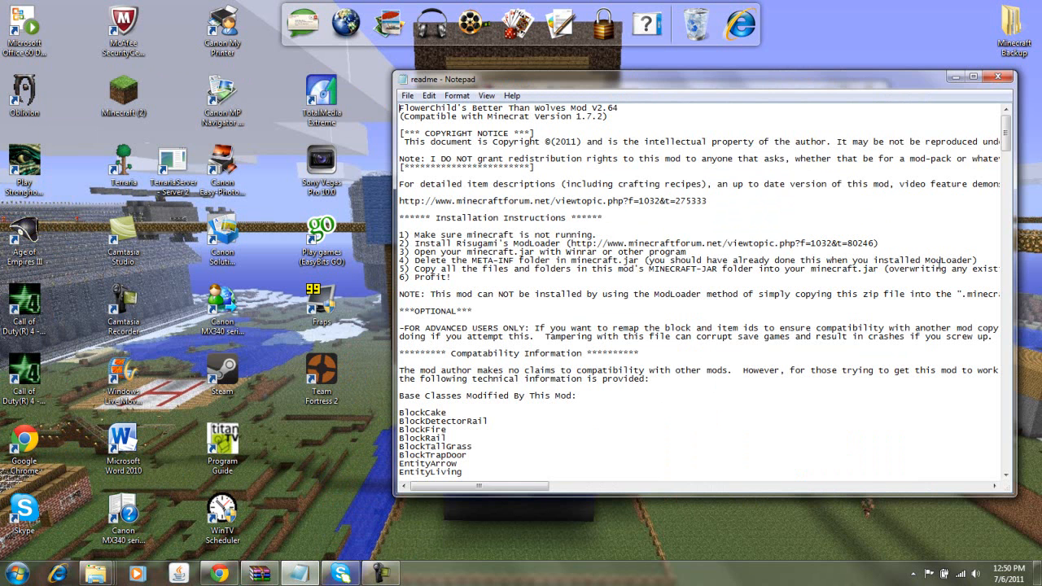
pyautogui.moveTo(1011, 67)
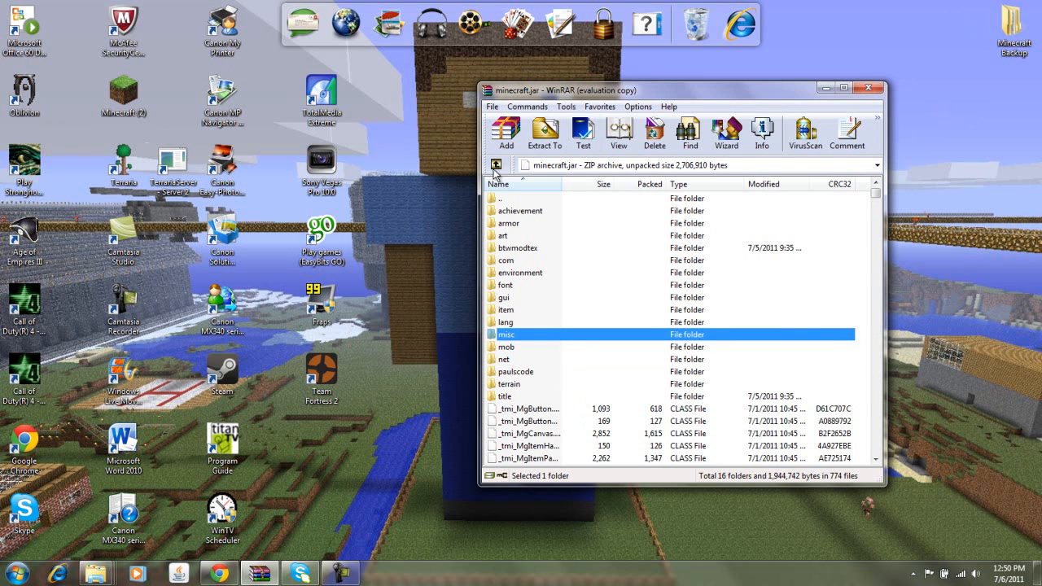
# Leave minecraft.jar and enter the .minecraft saves folder listing the world folders.
pyautogui.click(495, 166)
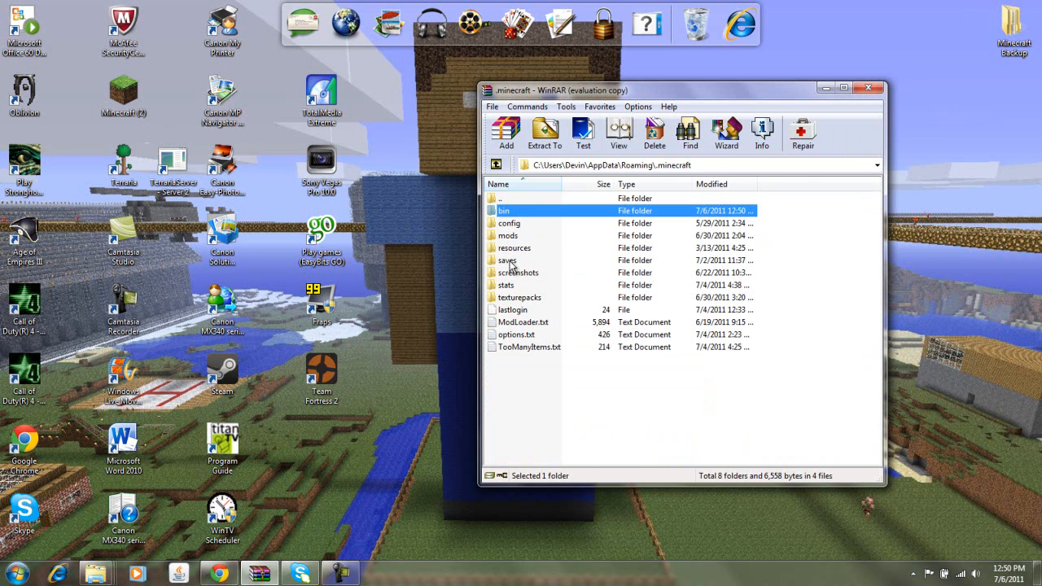
pyautogui.doubleClick(507, 261)
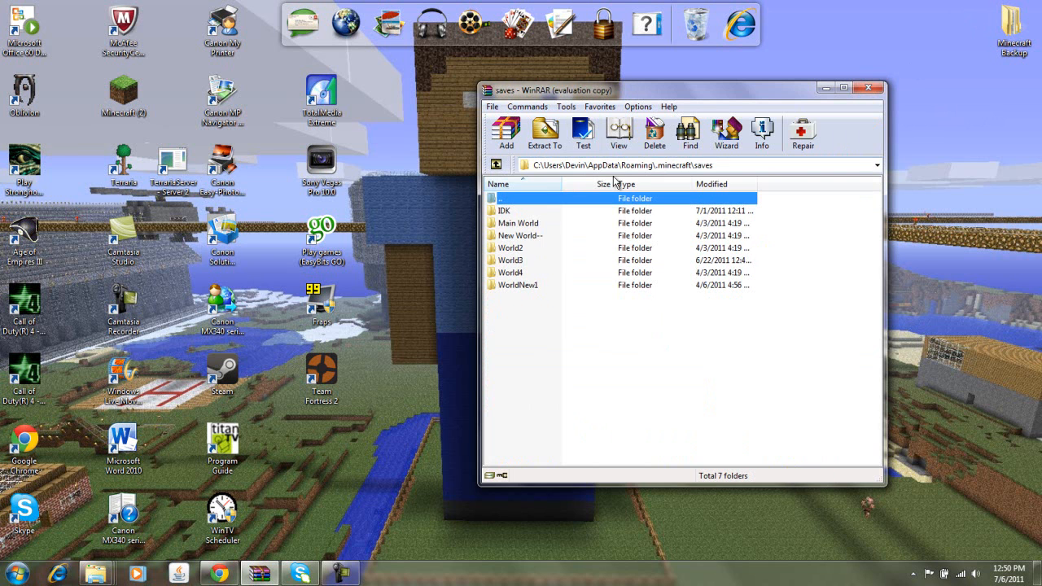
pyautogui.moveTo(519, 225)
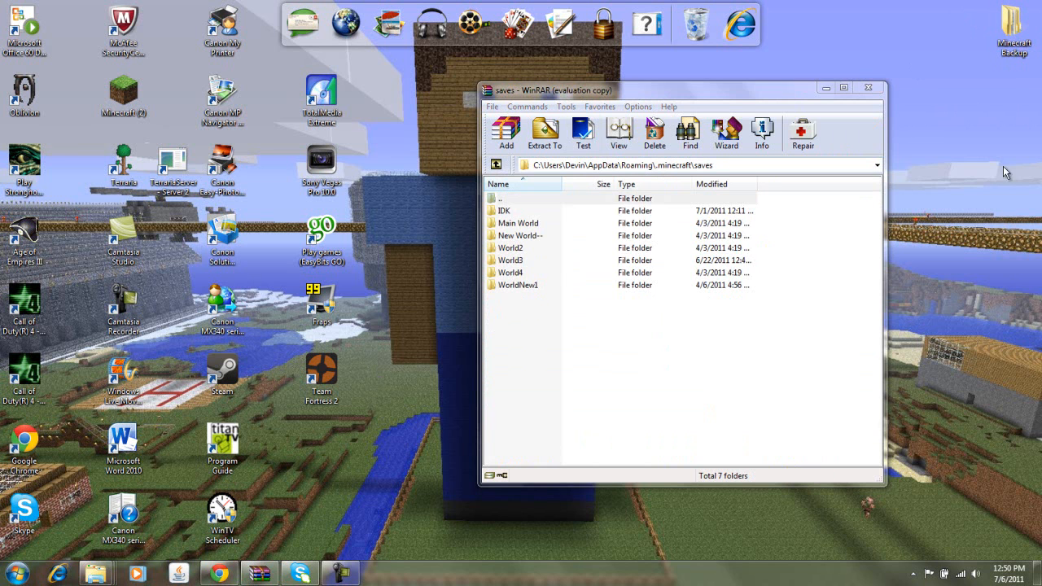
pyautogui.moveTo(97, 574)
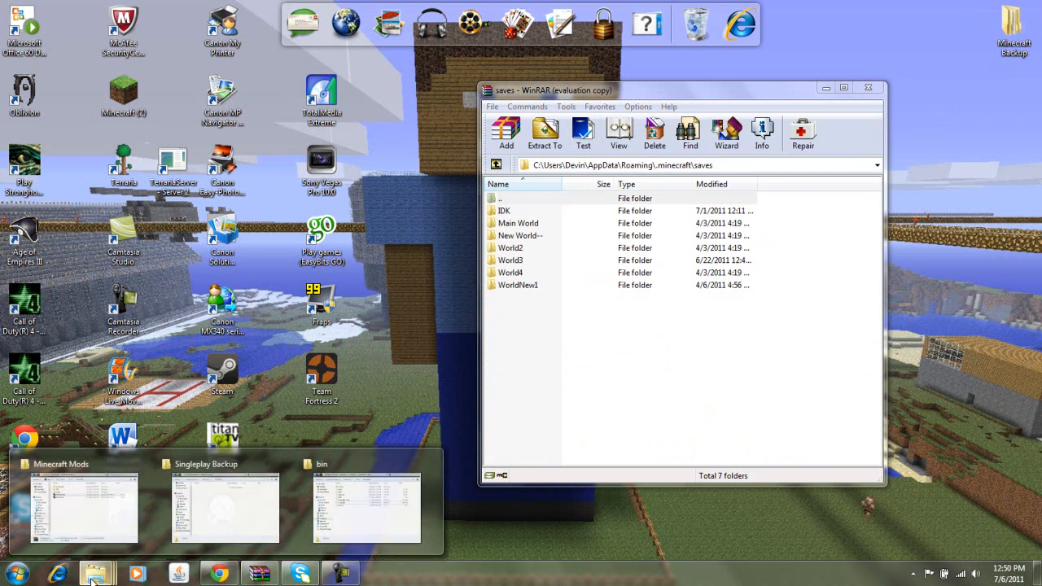
# Copy all seven world folders into Singleplay Backup, confirming folder replace, then close the folder.
pyautogui.click(225, 509)
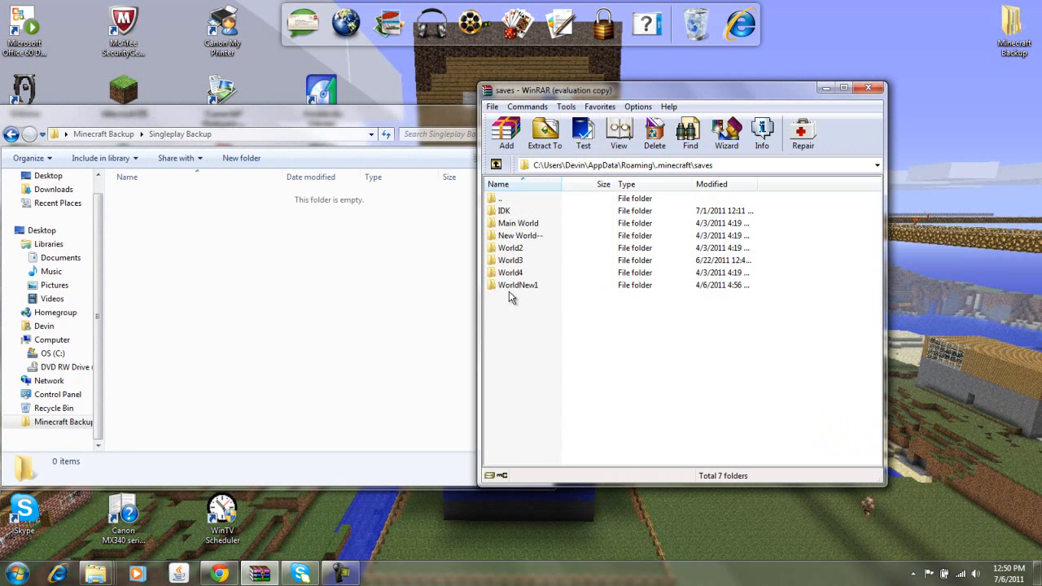
pyautogui.click(285, 133)
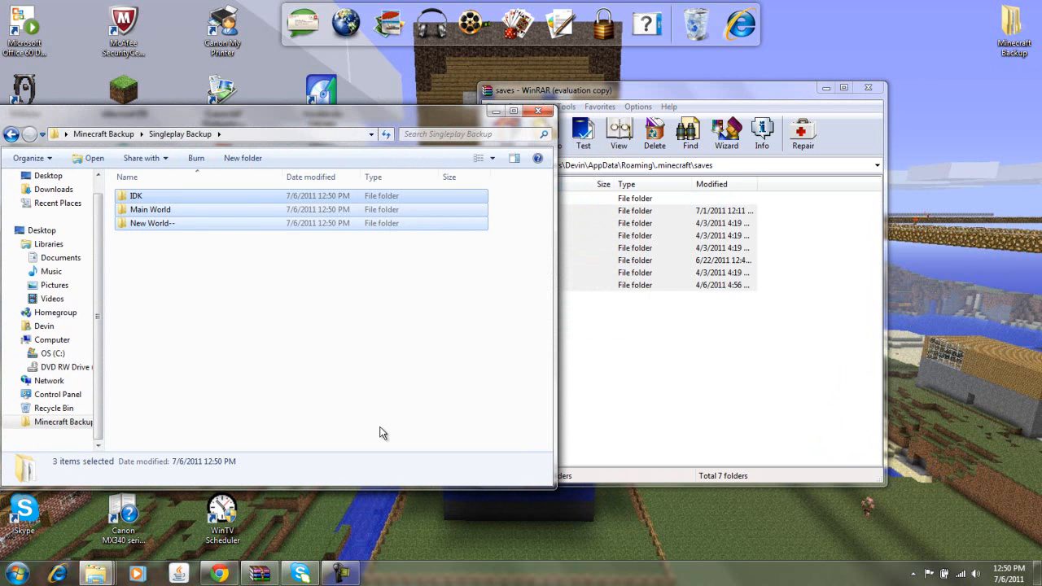
pyautogui.click(479, 321)
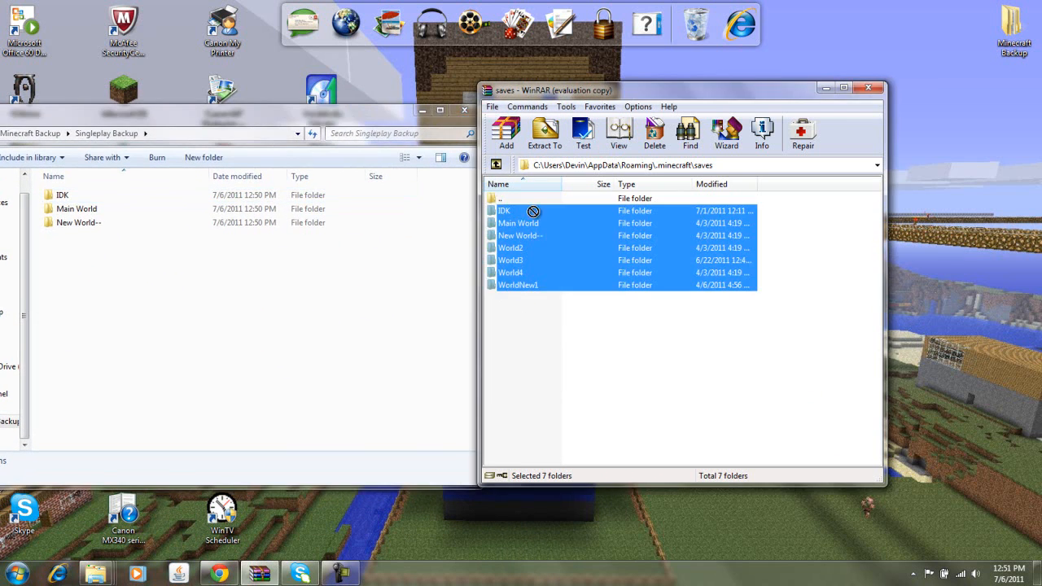
pyautogui.moveTo(544, 255)
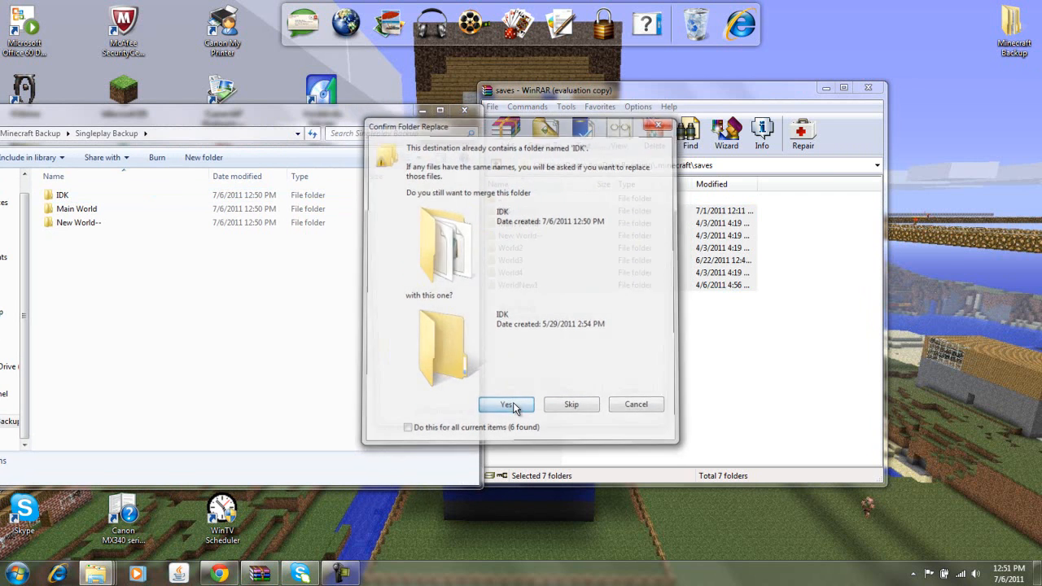
pyautogui.click(507, 404)
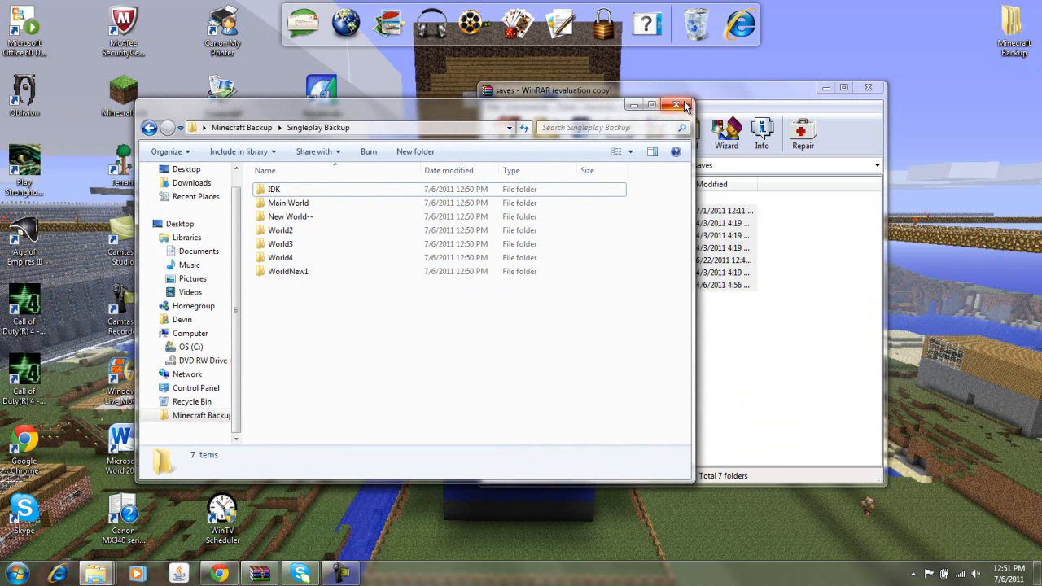
pyautogui.click(685, 104)
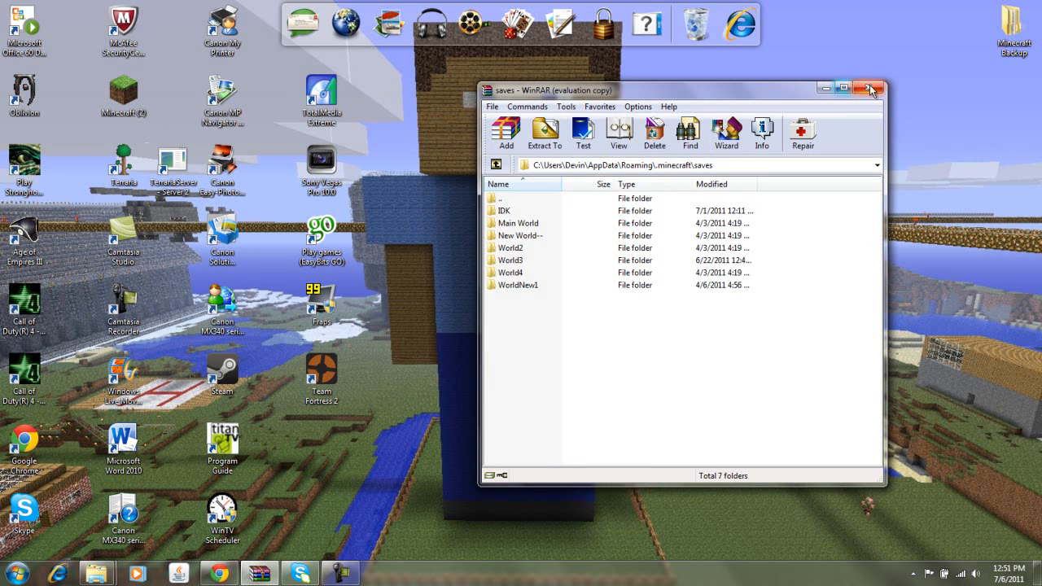
# Close the saves archive, allow the security warning, and start the Minecraft launcher.
pyautogui.click(870, 88)
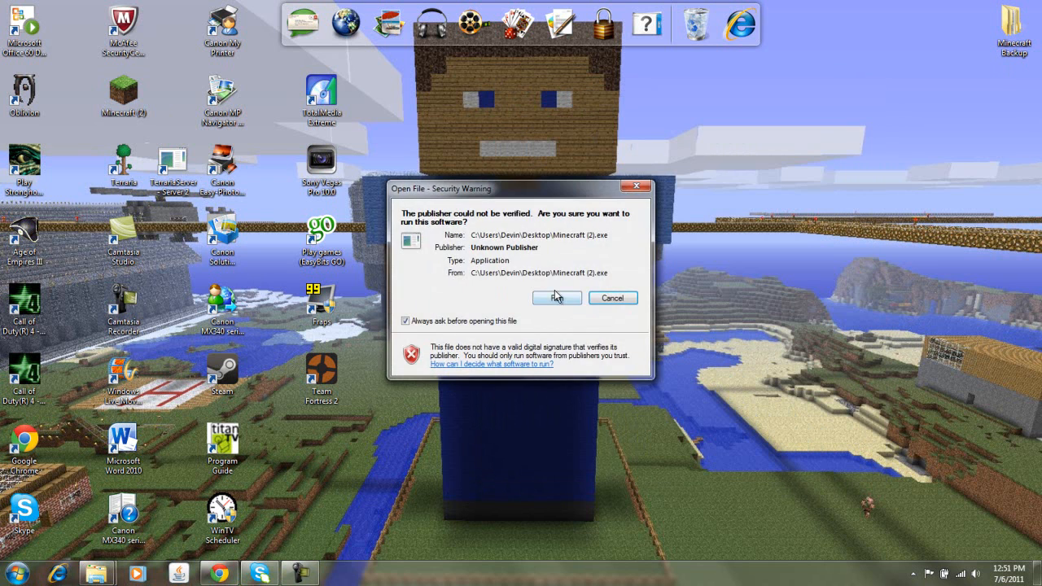
pyautogui.click(557, 296)
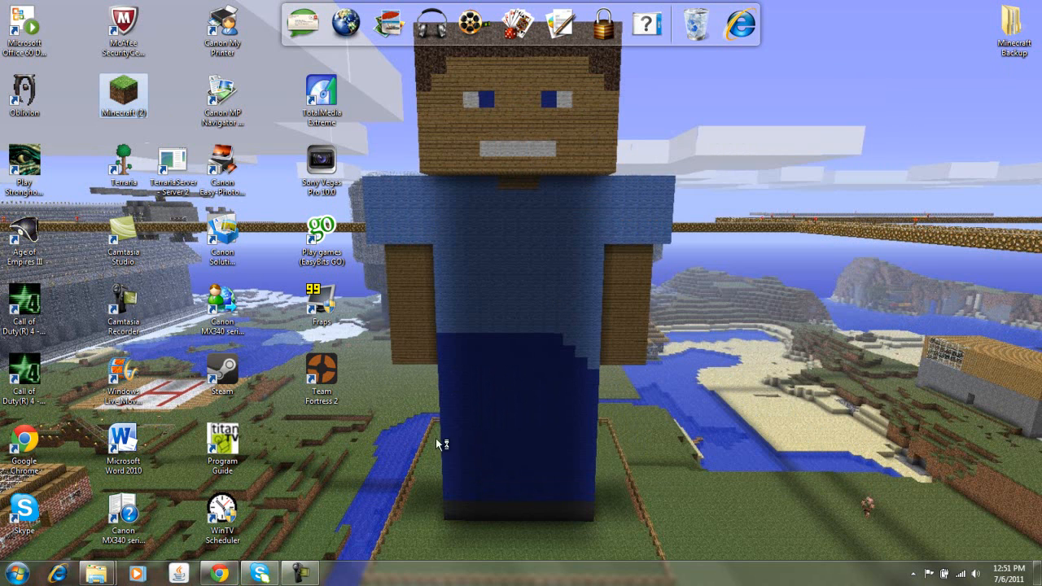
pyautogui.moveTo(388, 502)
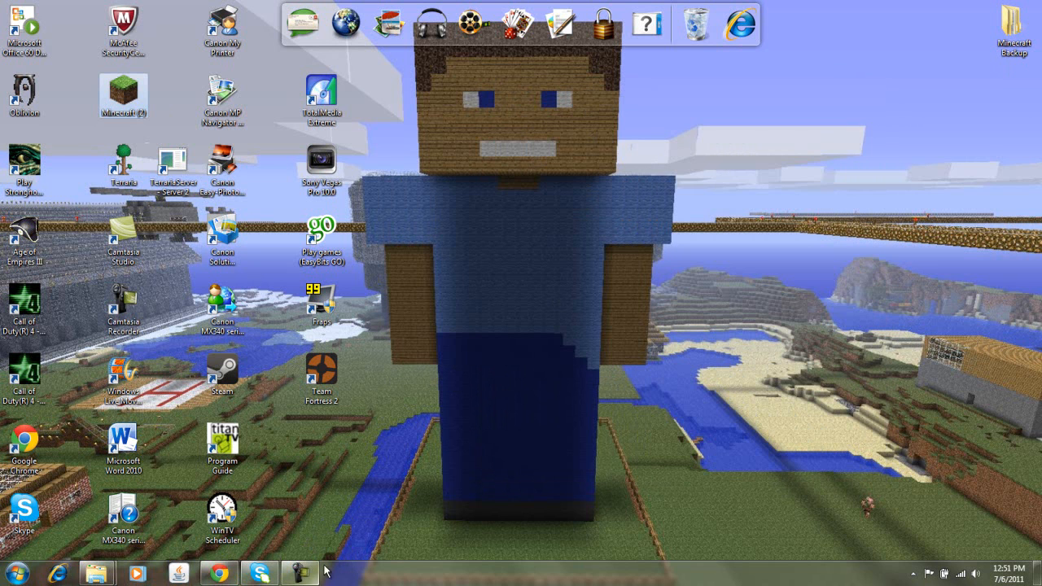
pyautogui.moveTo(511, 540)
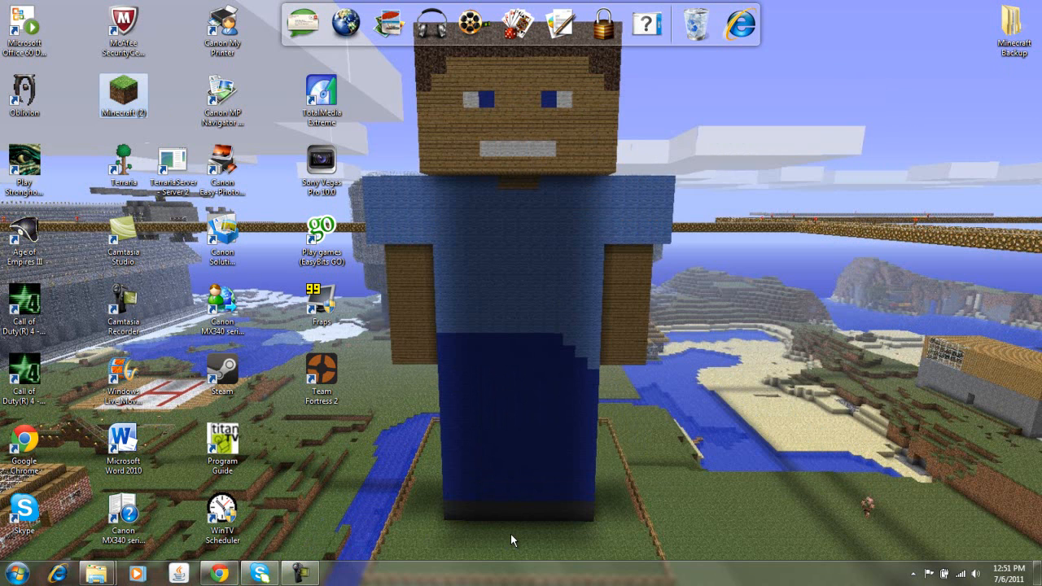
pyautogui.doubleClick(124, 96)
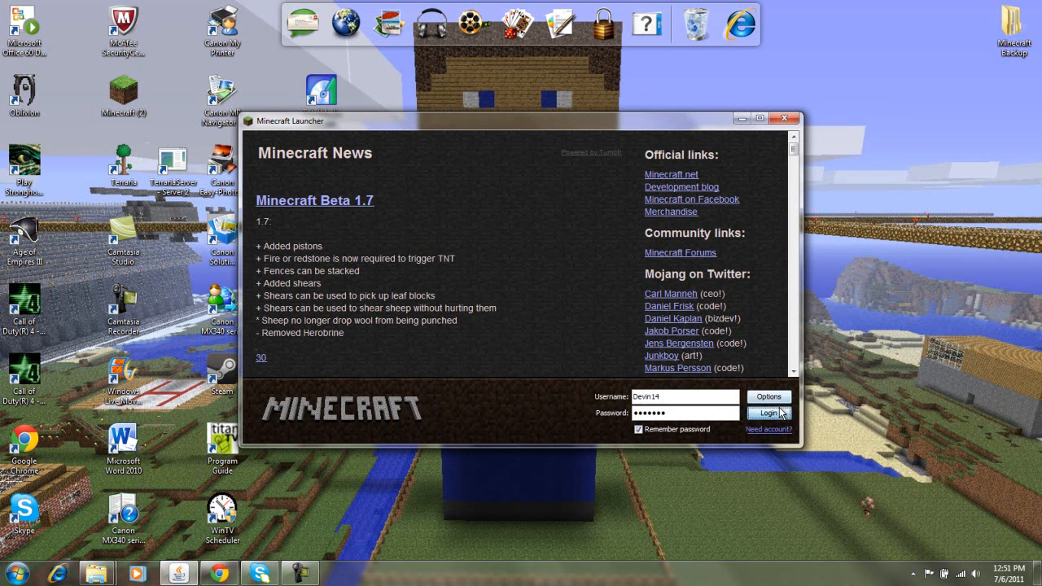
# Log in, load the IDK single-player world and check the inventory for mod items.
pyautogui.click(767, 414)
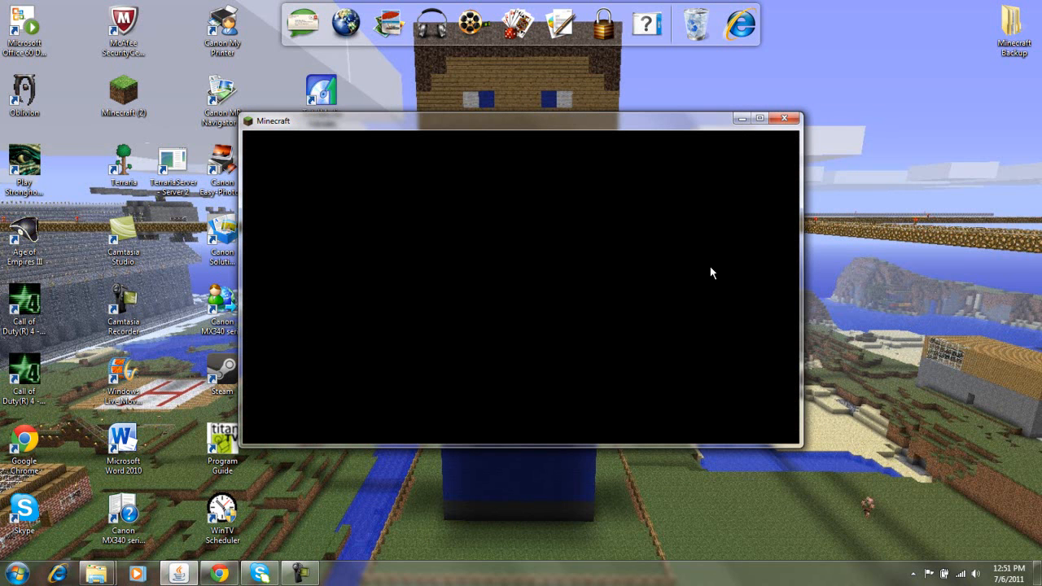
pyautogui.moveTo(362, 354)
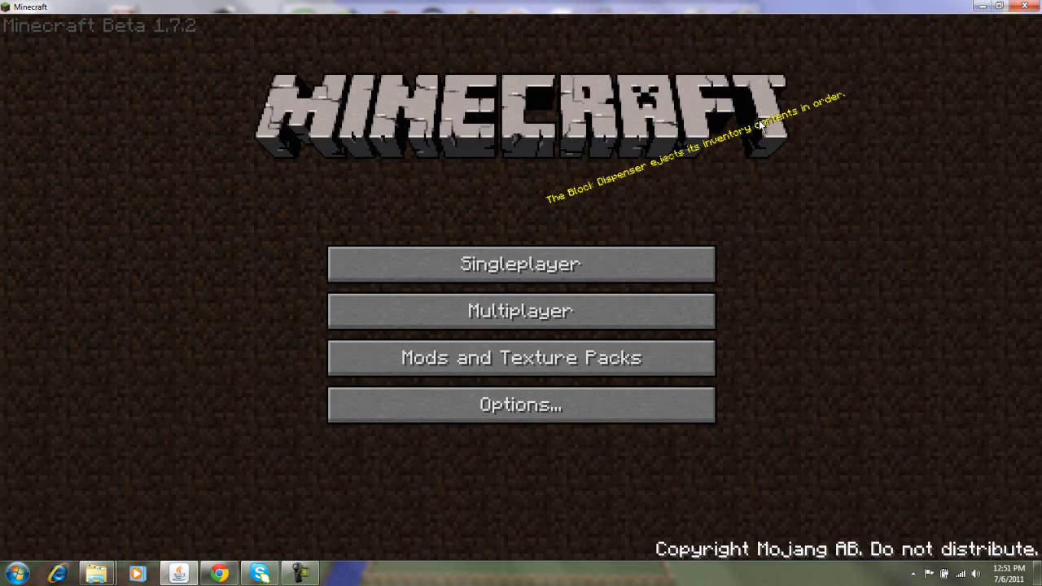
pyautogui.click(519, 264)
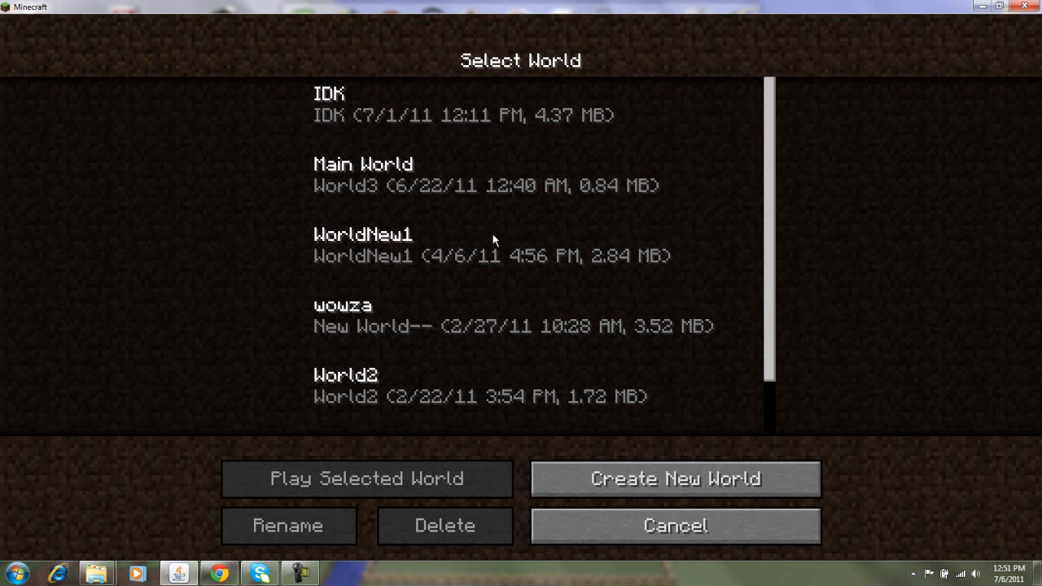
pyautogui.click(364, 479)
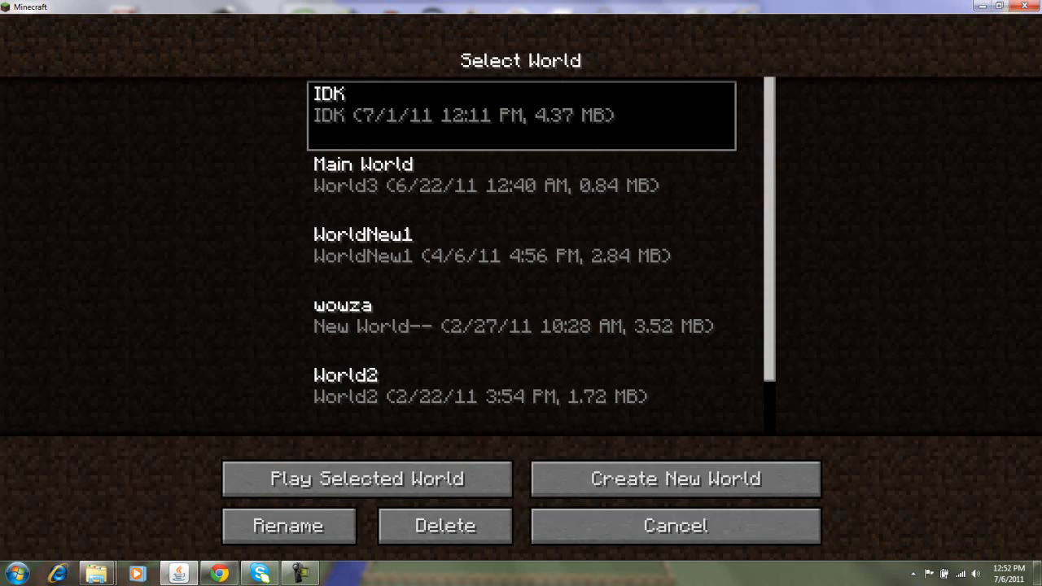
pyautogui.click(368, 478)
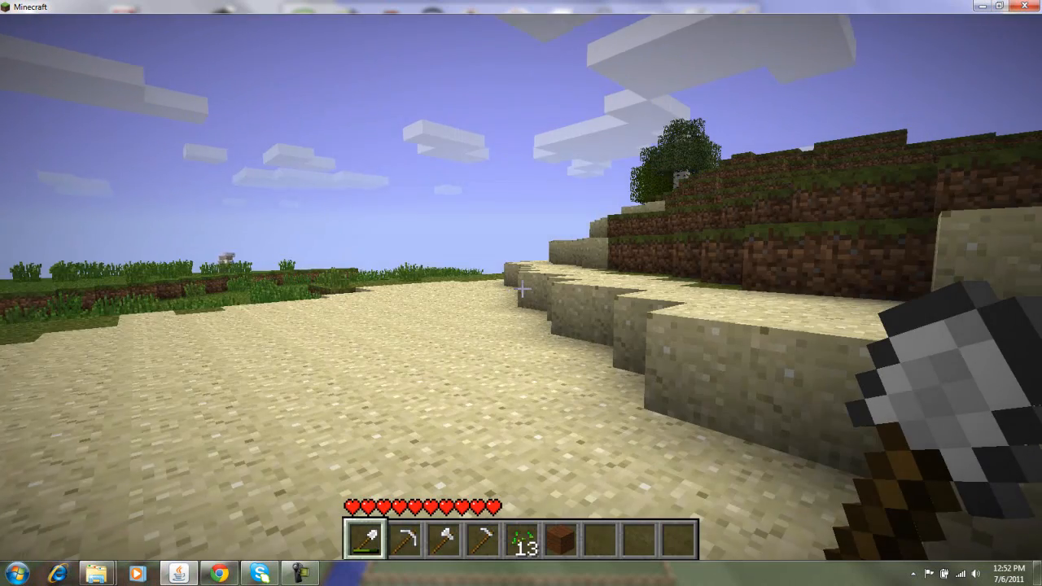
pyautogui.moveTo(521, 294)
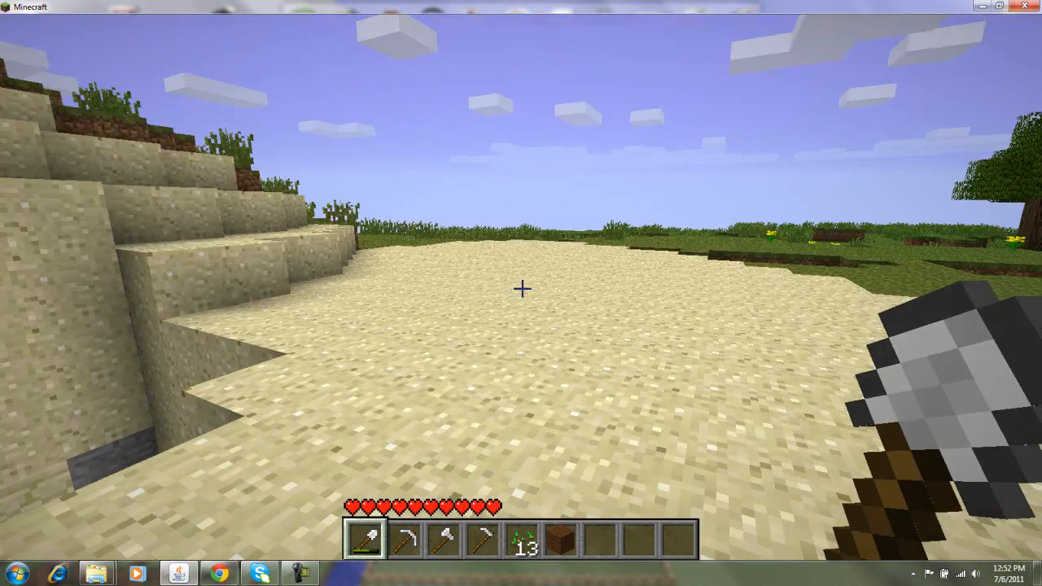
pyautogui.press('e')
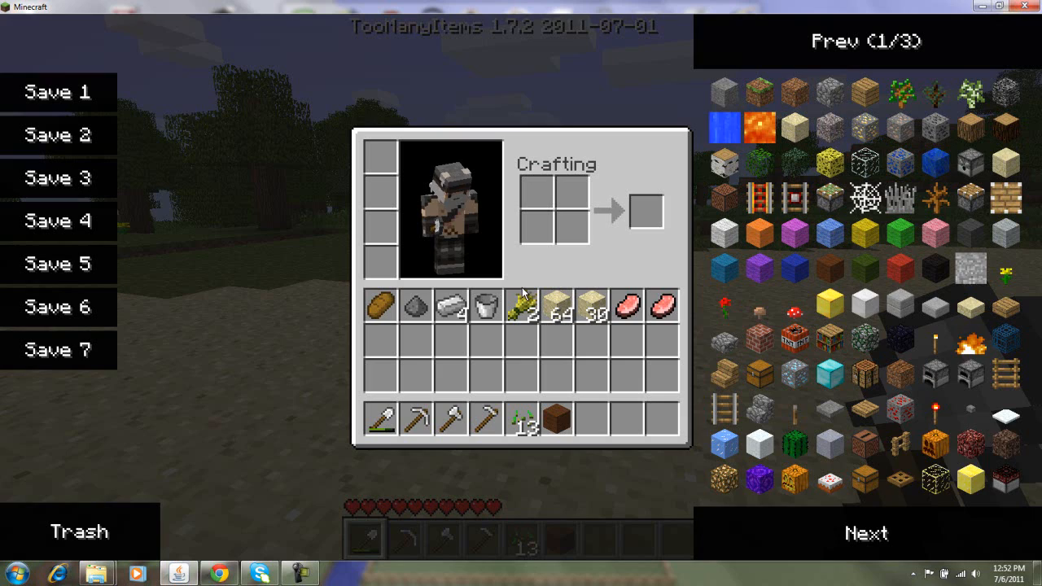
pyautogui.moveTo(935, 488)
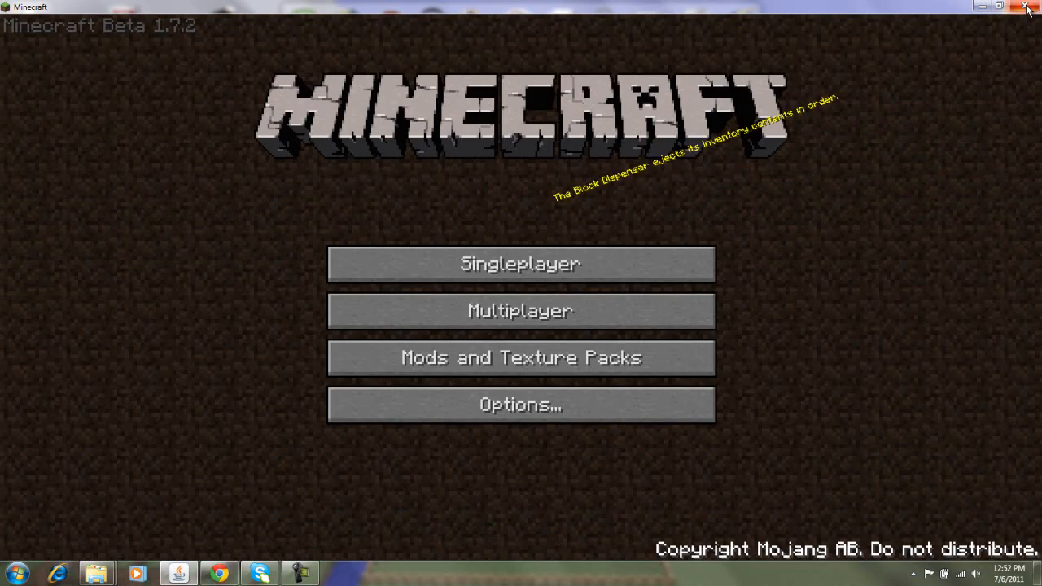
# Quit Minecraft, revisit the Risugami's Mods thread in Chrome, then minimize to the desktop.
pyautogui.click(996, 7)
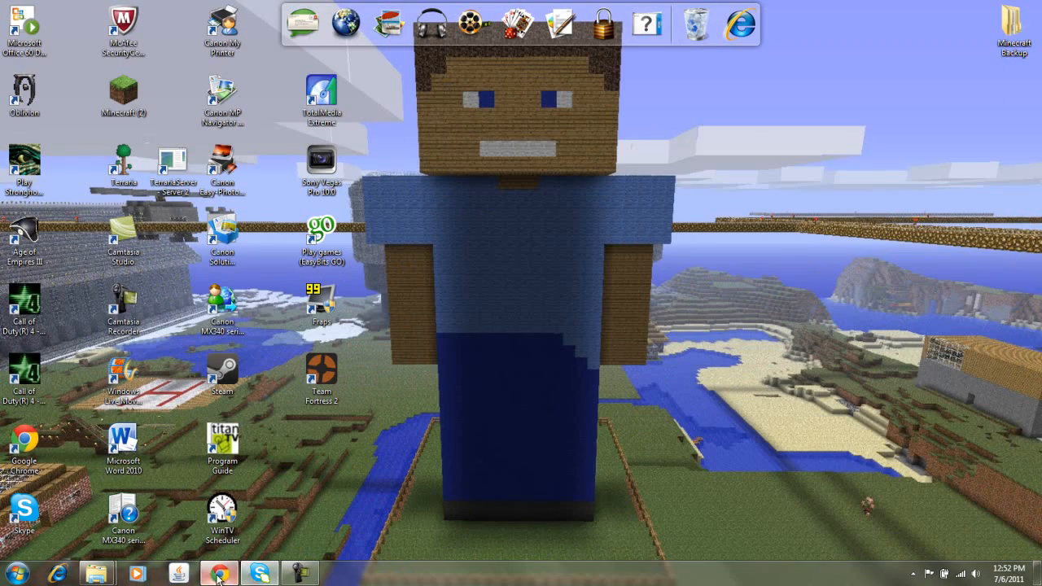
pyautogui.click(218, 574)
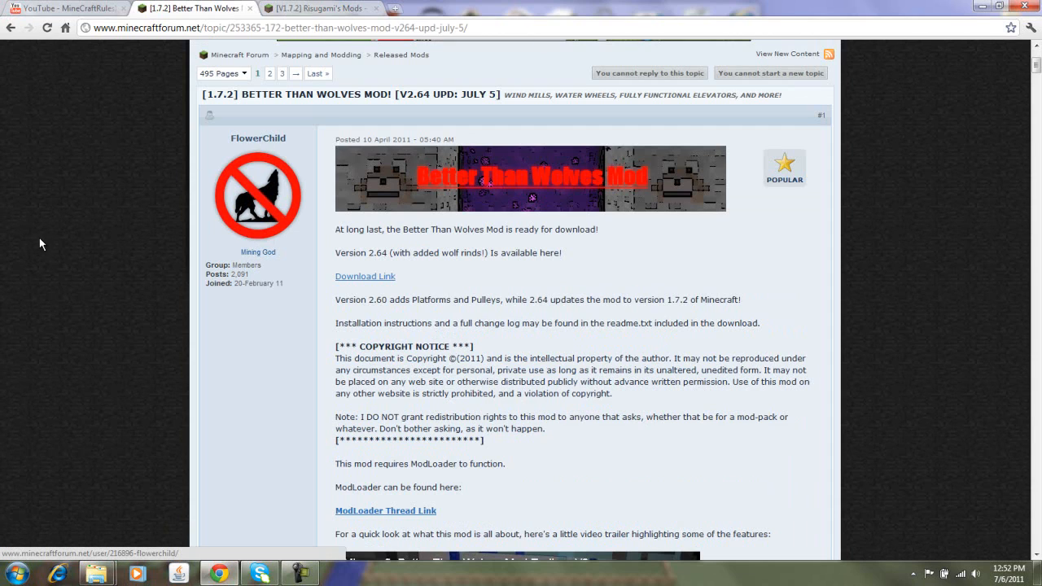
pyautogui.click(317, 8)
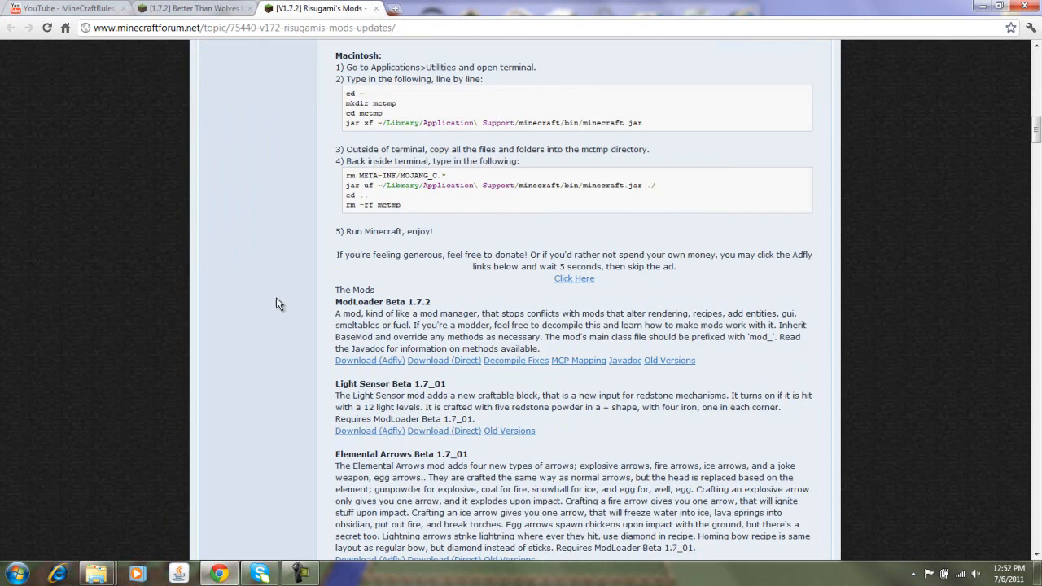
pyautogui.scroll(3)
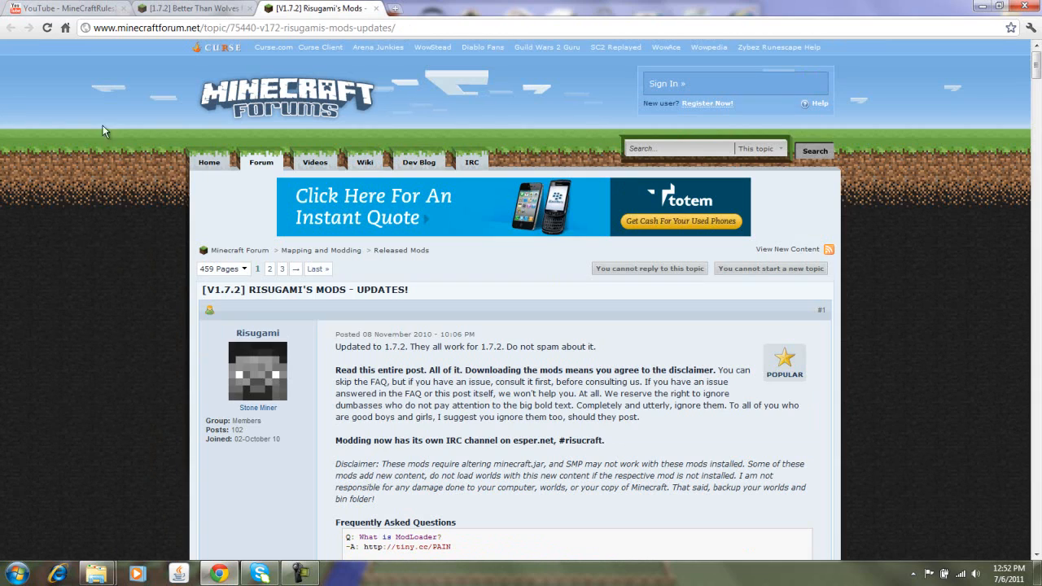
pyautogui.click(192, 8)
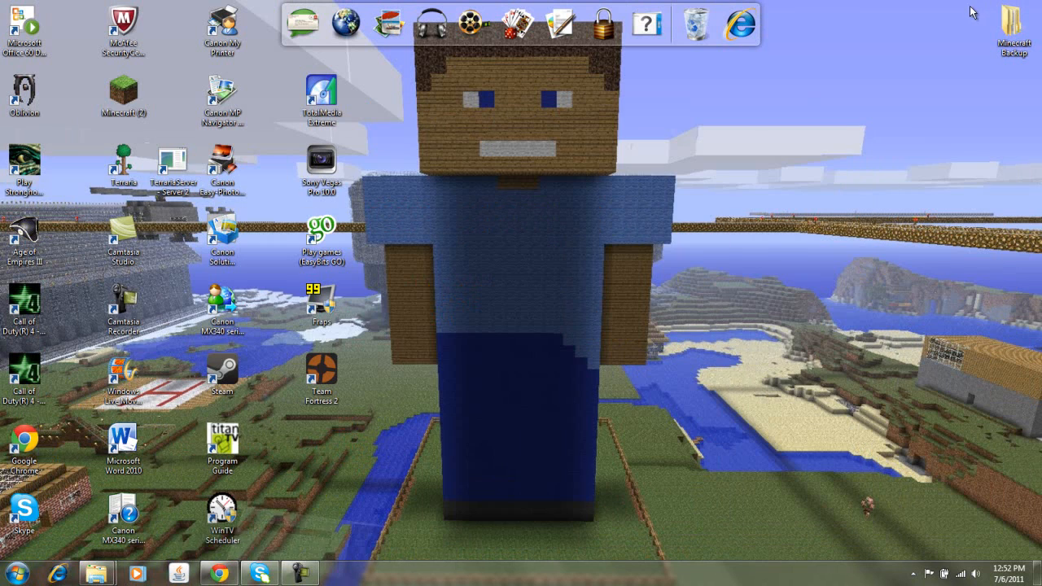
pyautogui.moveTo(567, 440)
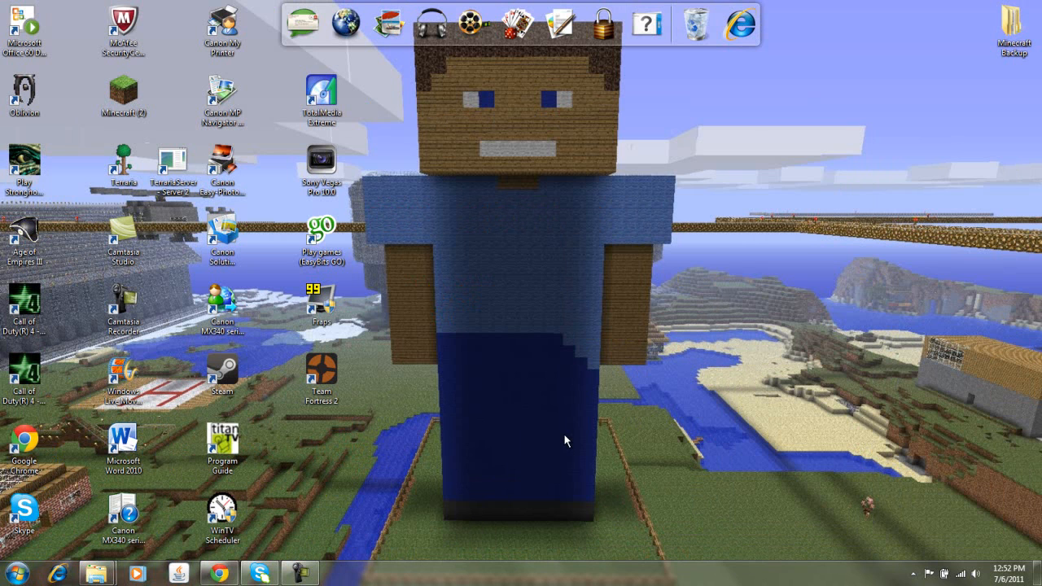